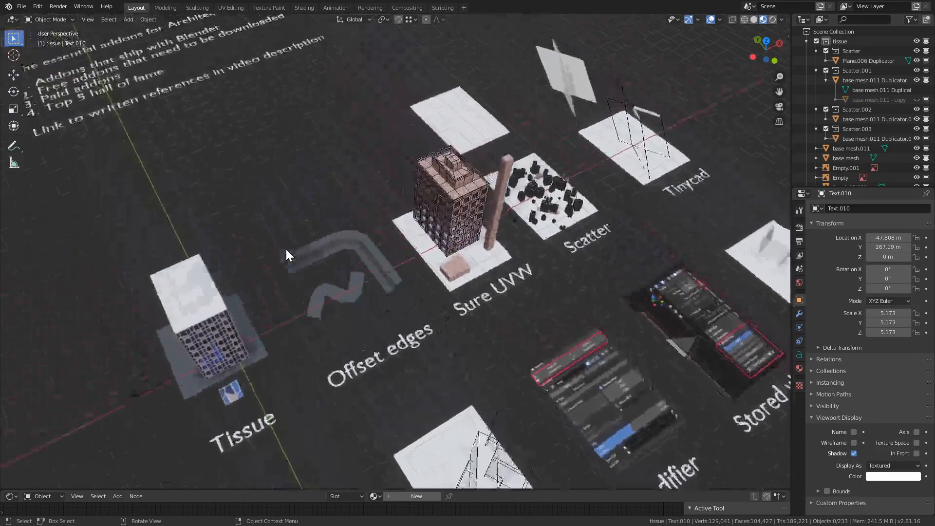
# - Zoom in on the Tissue example and select the small facade tile, facade03.001
pyautogui.scroll(3)
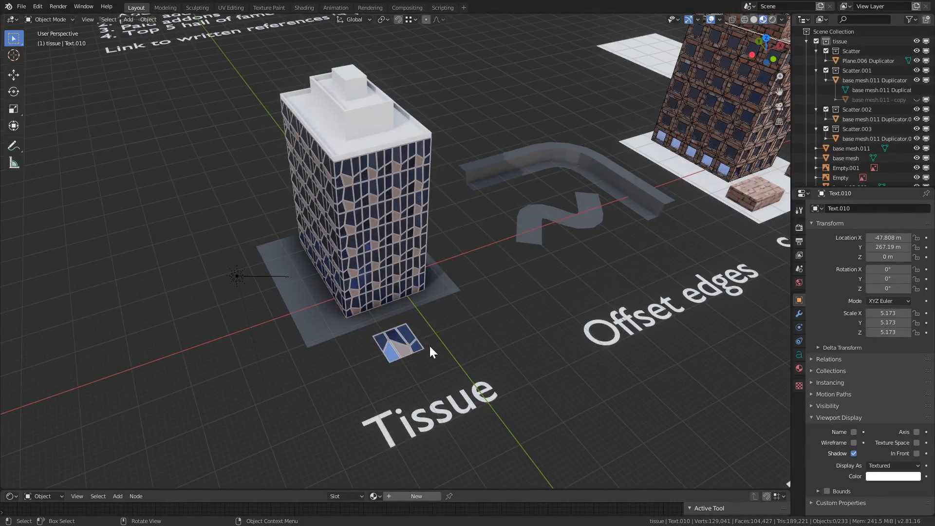
pyautogui.click(399, 343)
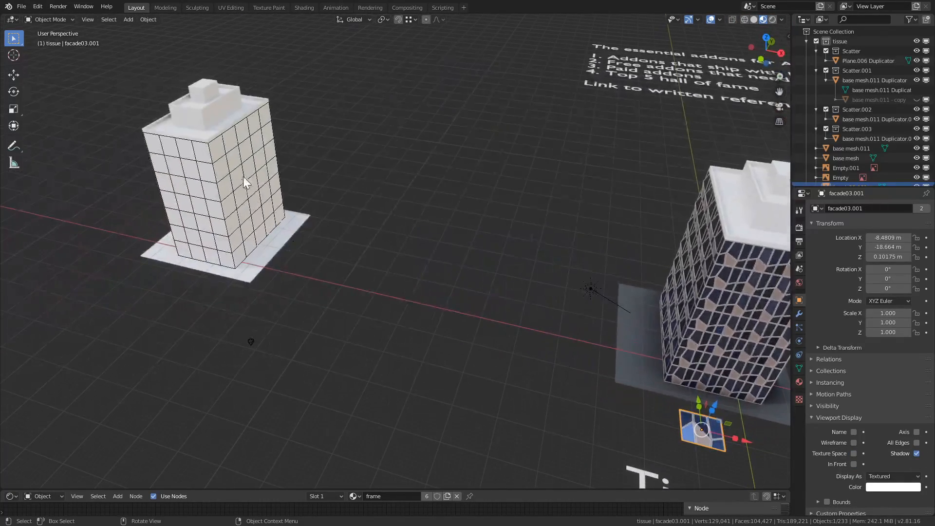
pyautogui.moveTo(366, 238)
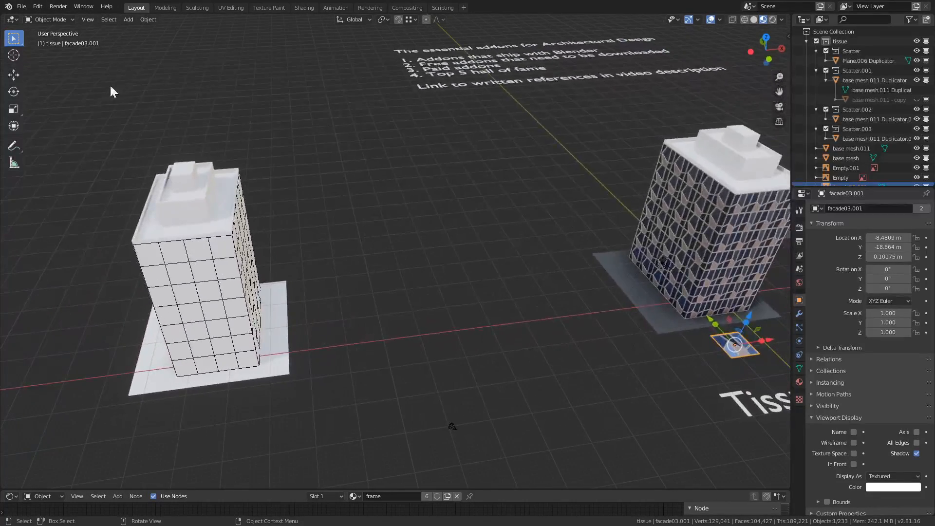
# - Confirm in the add-on Preferences that the Tissue add-on is enabled
pyautogui.click(37, 6)
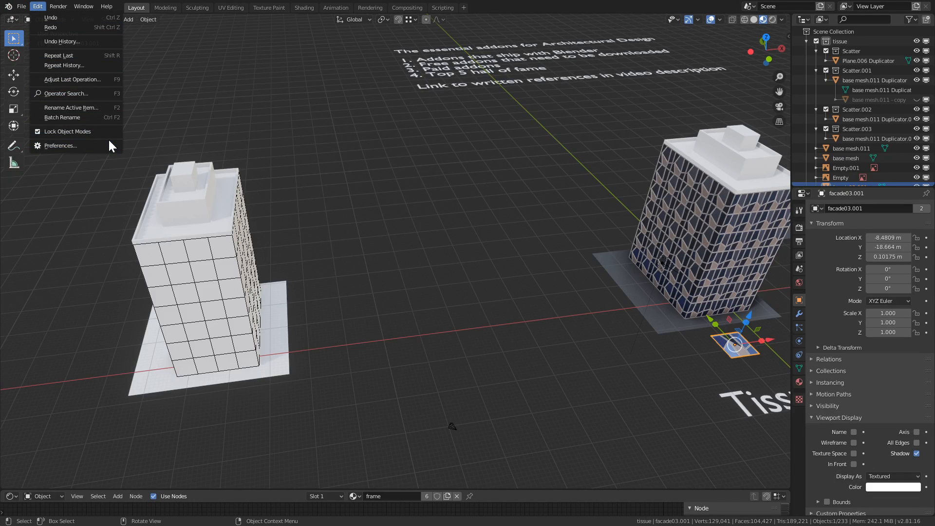
pyautogui.click(60, 146)
pyautogui.write('ti')
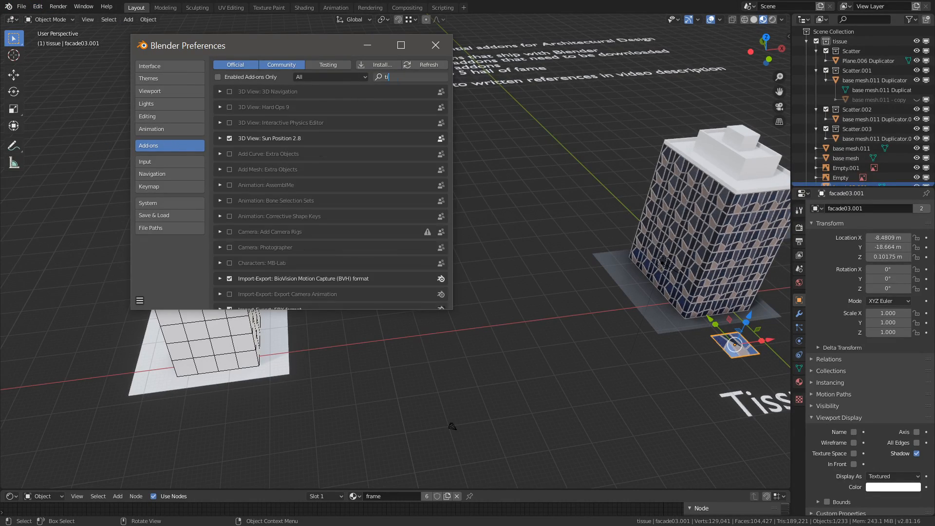
pyautogui.write('s')
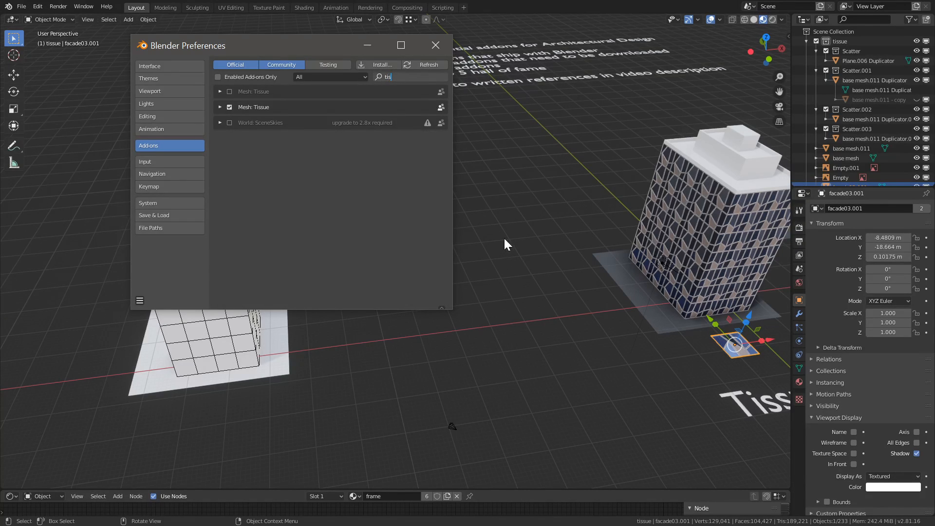
pyautogui.click(435, 45)
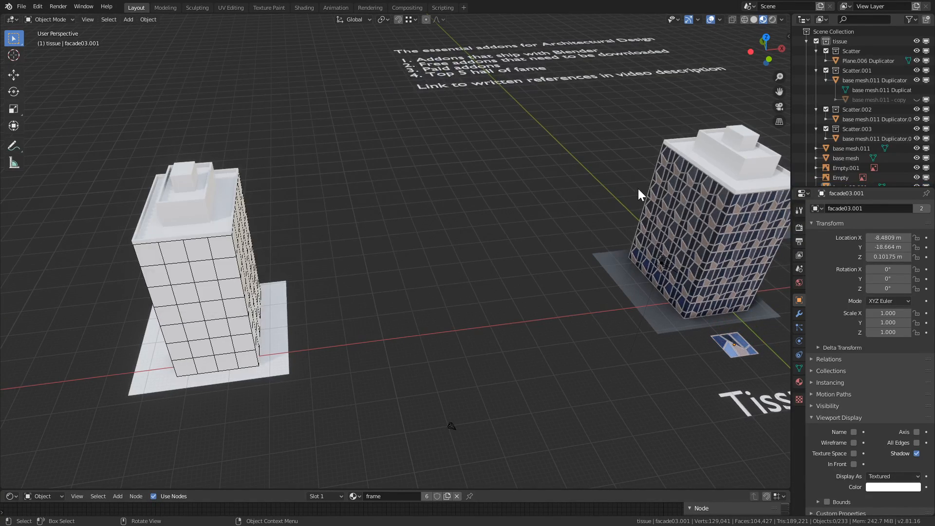
pyautogui.moveTo(585, 235)
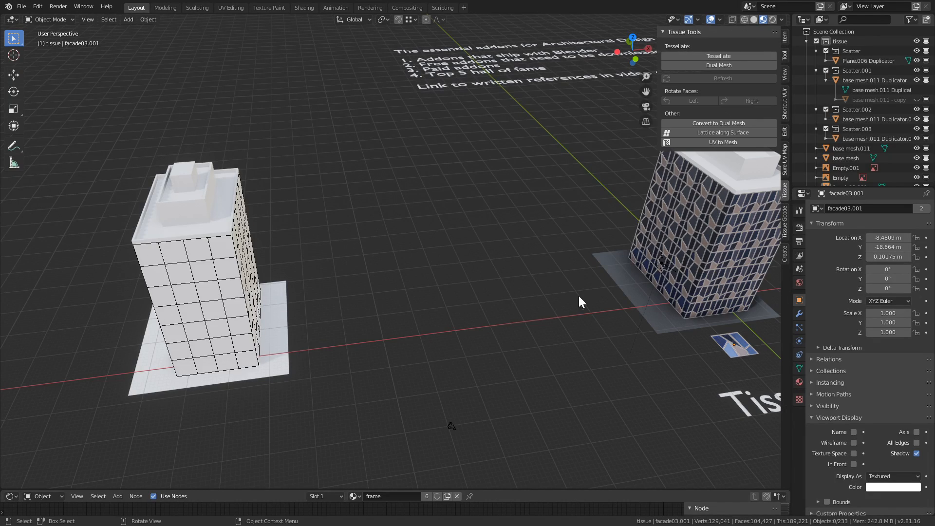
# - Add the plain white building to the selection and tessellate it with the facade tile (Quad)
pyautogui.click(733, 346)
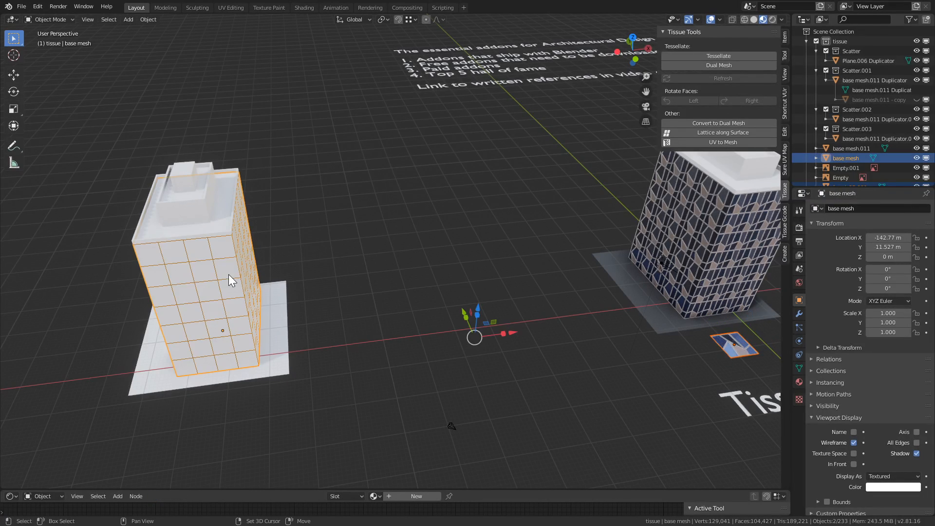
pyautogui.click(718, 56)
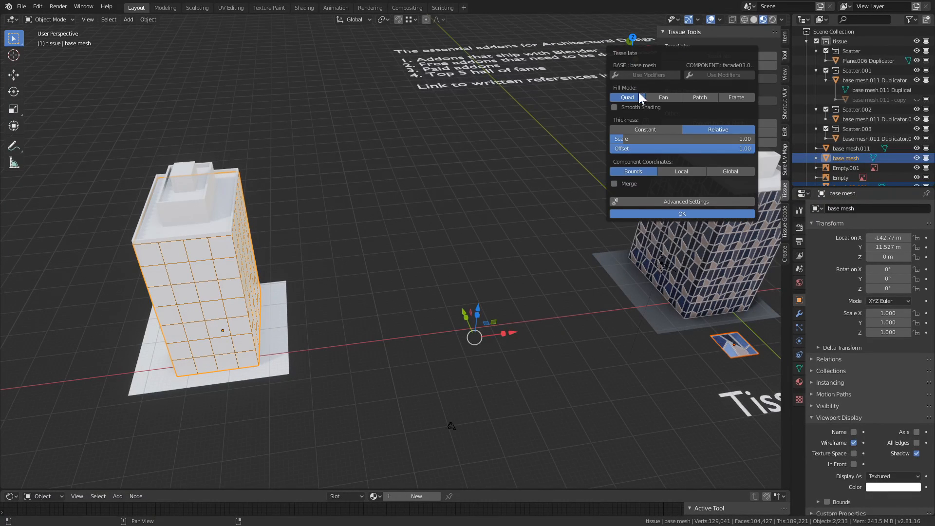
pyautogui.moveTo(639, 242)
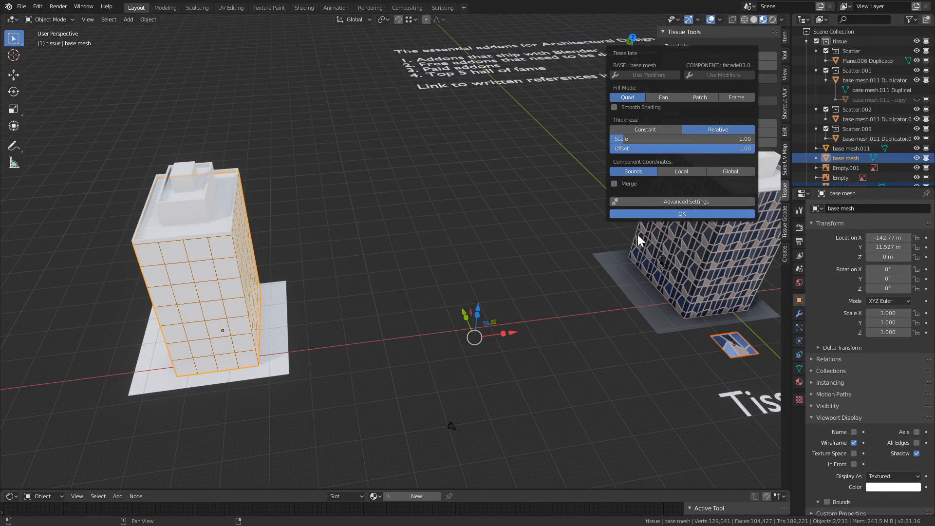
pyautogui.click(682, 213)
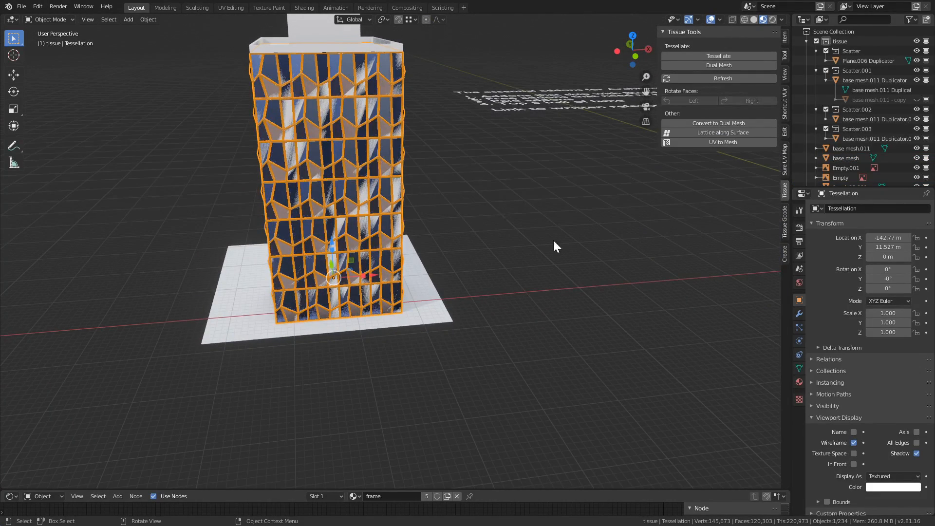
pyautogui.moveTo(412, 167)
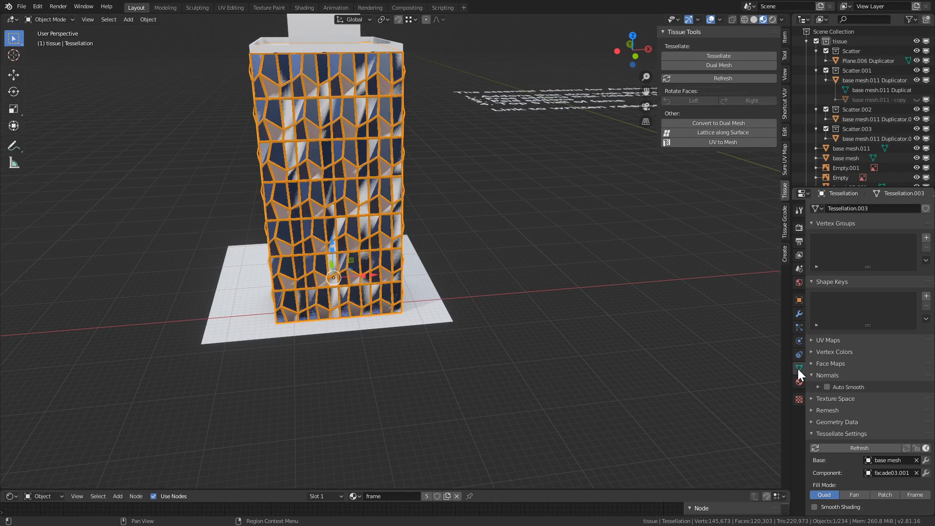
# - Review the Tessellate Settings for base mesh and facade tile, then reselect the tessellation
pyautogui.scroll(-3)
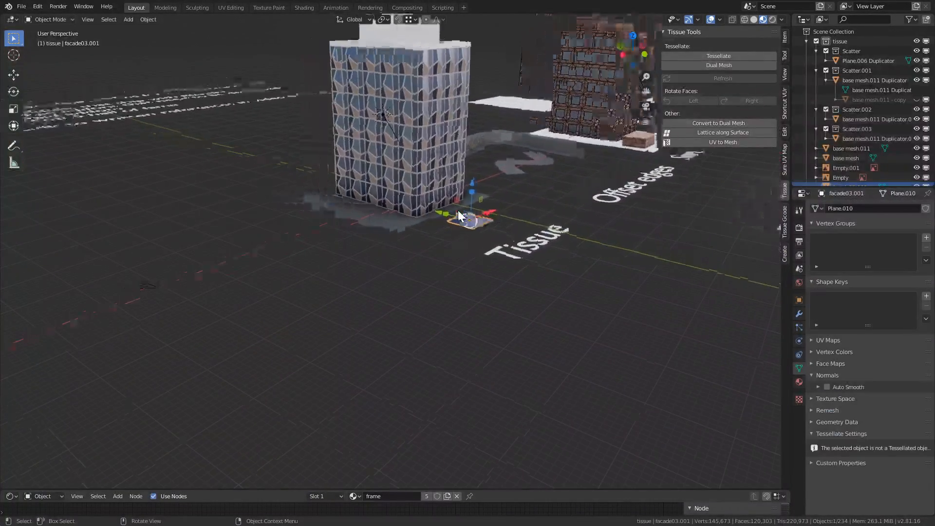
pyautogui.click(718, 55)
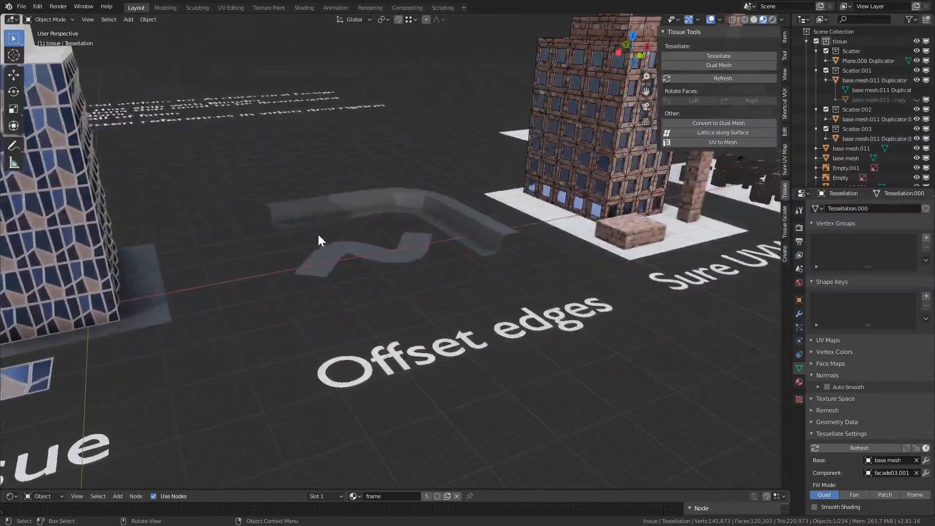
# - Select the Offset edges strips and verify in Preferences that Edit Mesh Tools is enabled
pyautogui.click(358, 239)
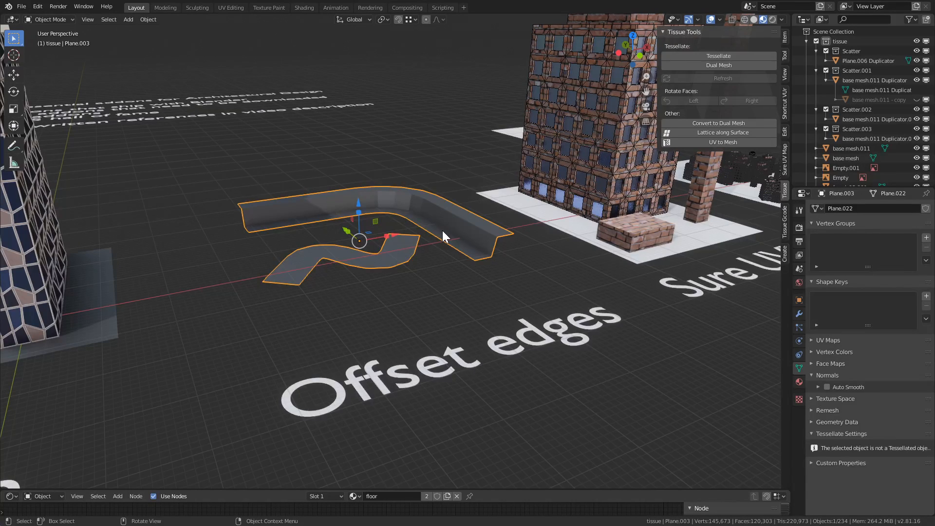
pyautogui.moveTo(217, 104)
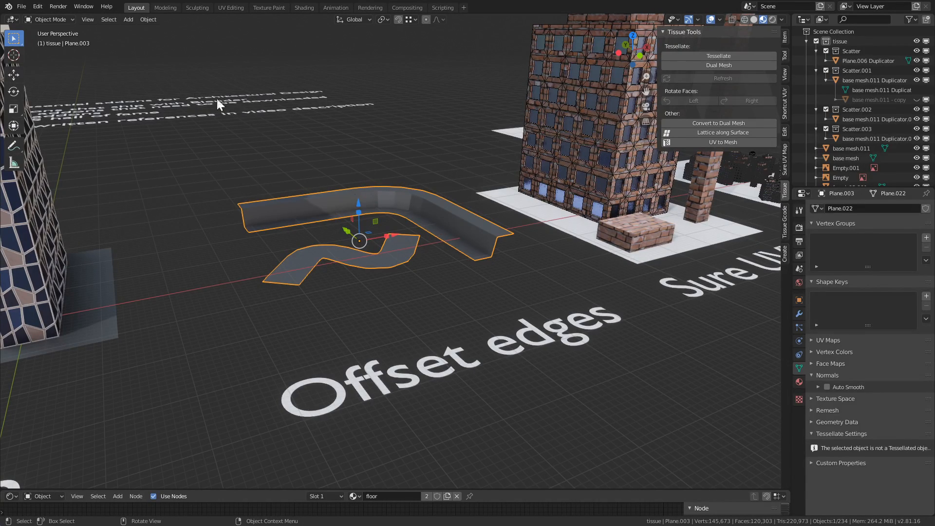
pyautogui.moveTo(37, 7)
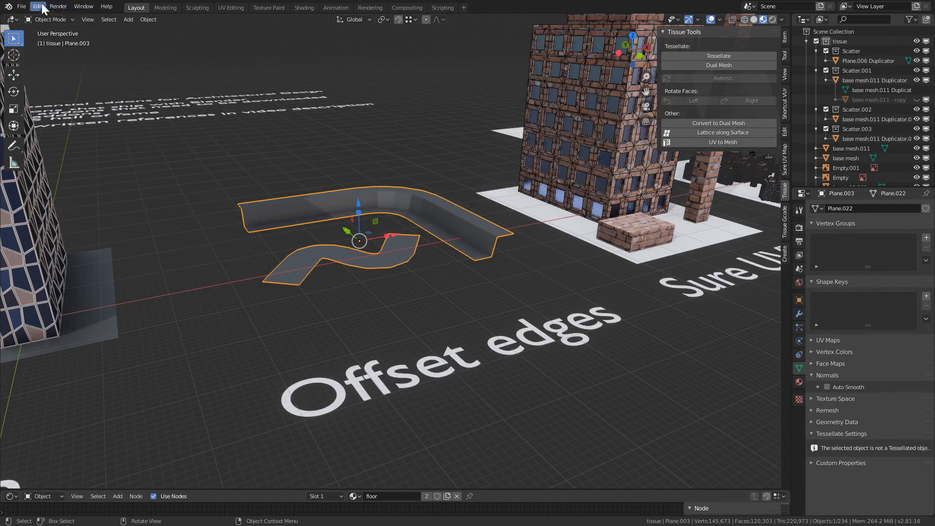
pyautogui.click(37, 6)
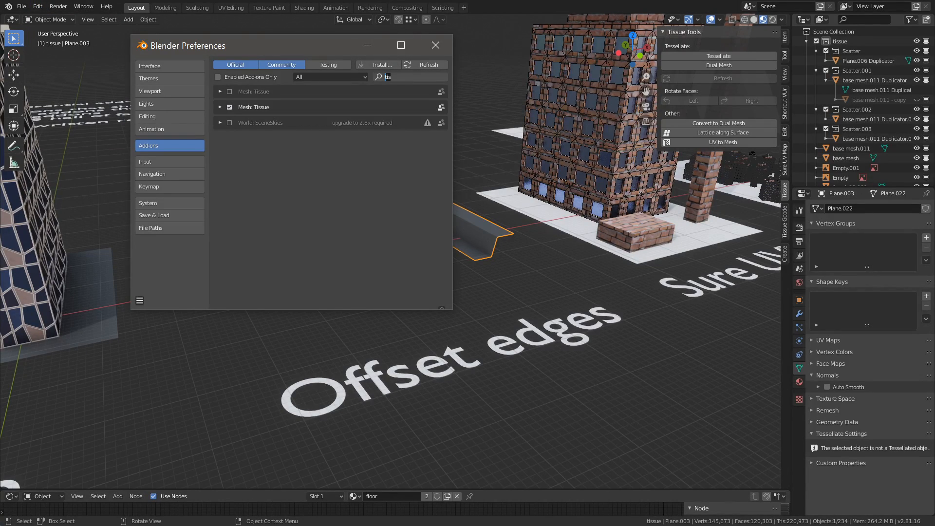
pyautogui.write('mesh')
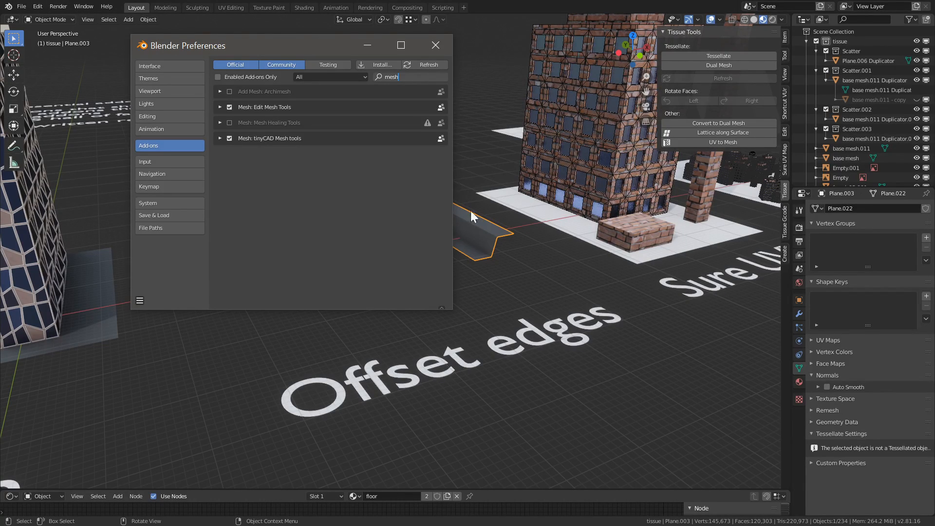
pyautogui.click(435, 45)
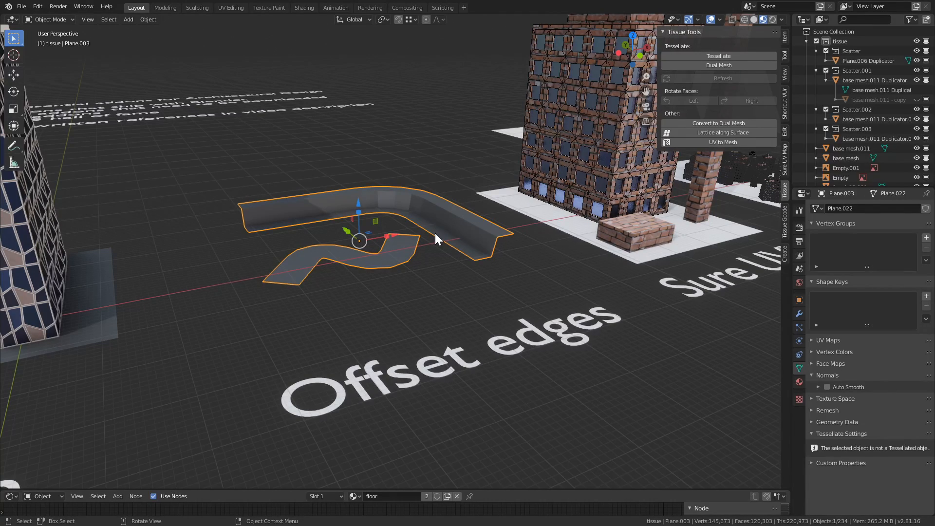
# - Extrude the bent wall's upper edge with Offset Edges, width 0.37 at a 30° angle
pyautogui.press('Tab')
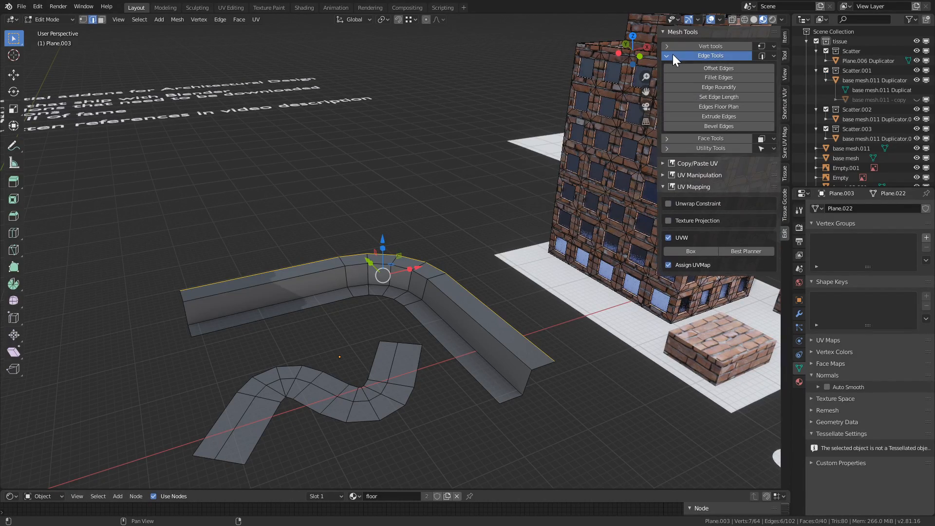
pyautogui.click(719, 67)
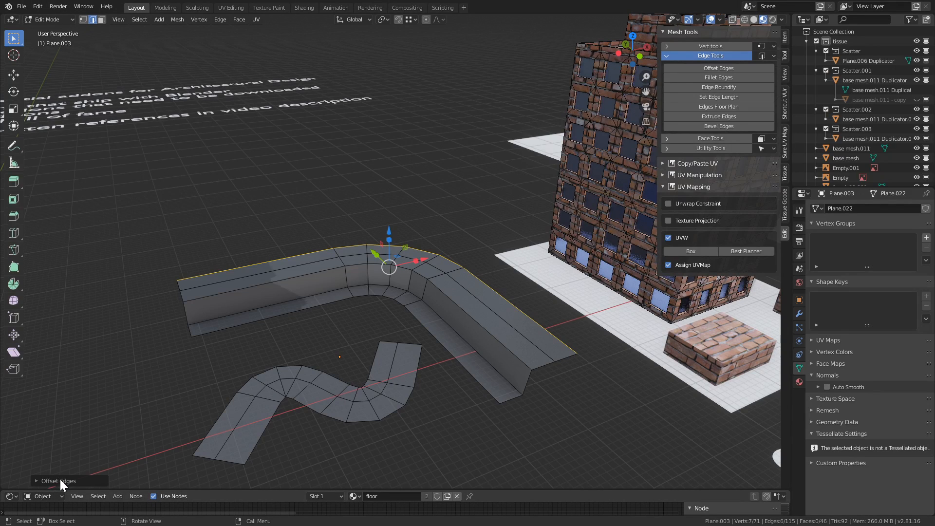
pyautogui.click(57, 480)
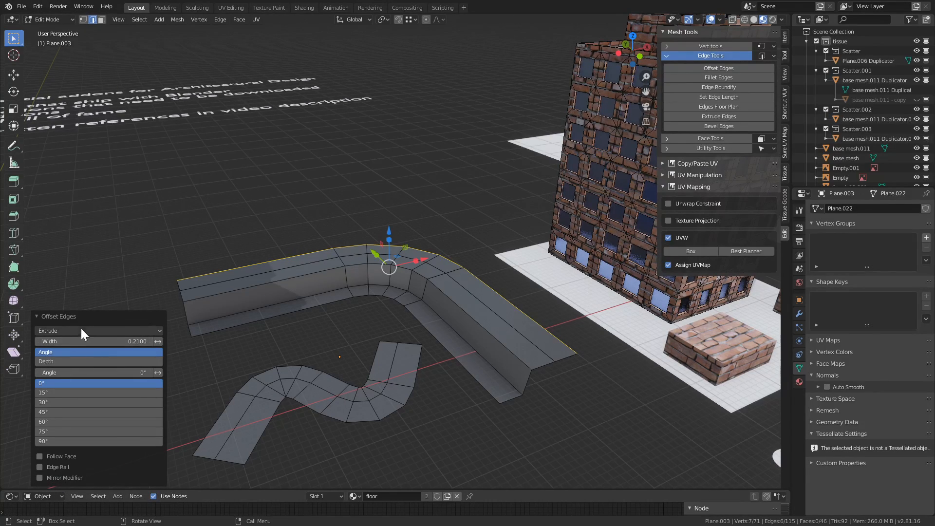
pyautogui.click(99, 331)
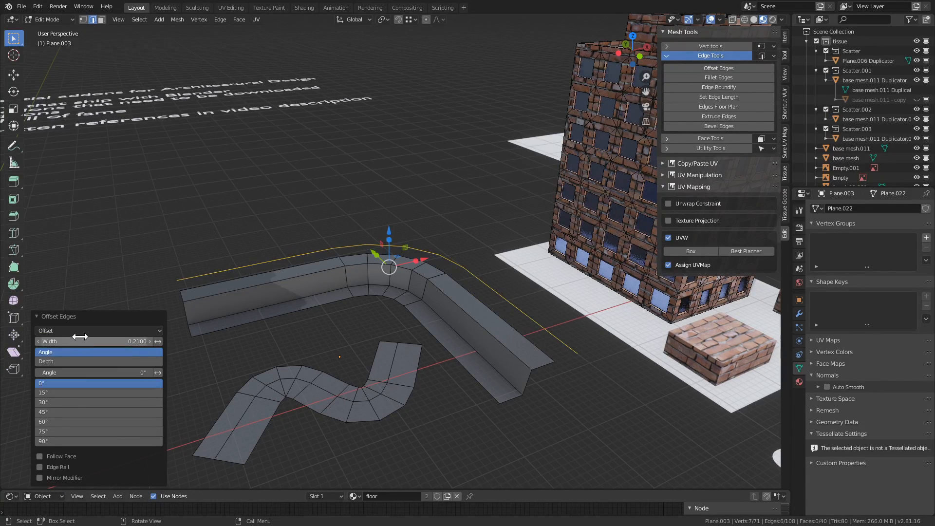
pyautogui.click(98, 330)
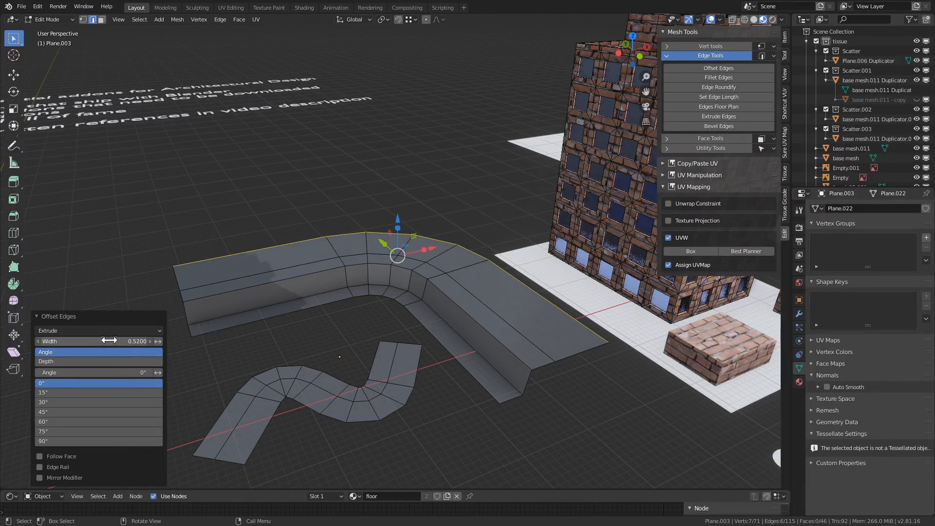
pyautogui.click(43, 391)
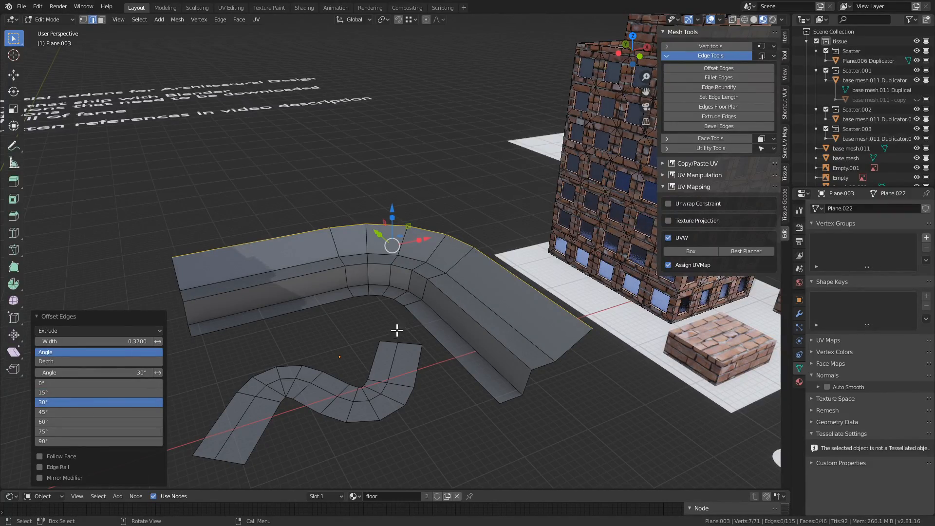
pyautogui.press('Tab')
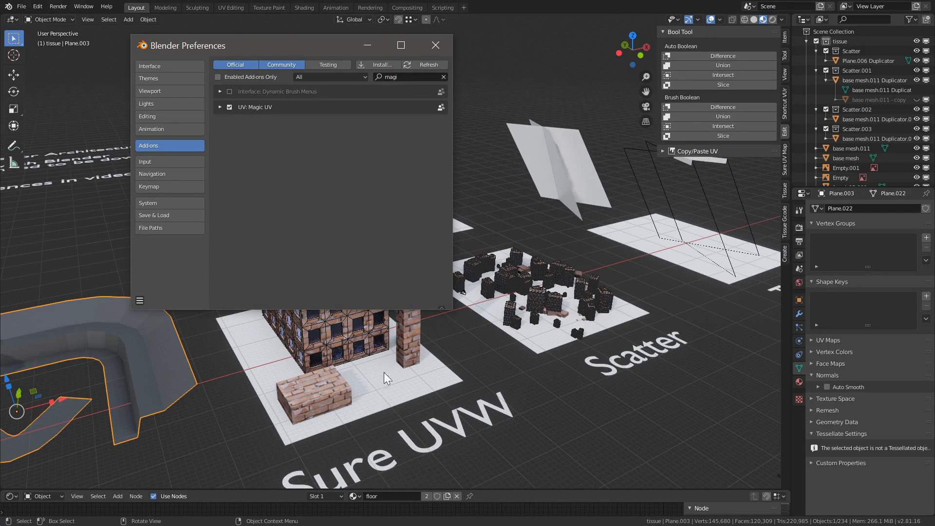
# - Close the add-on Preferences window after the Magic UV check
pyautogui.click(435, 44)
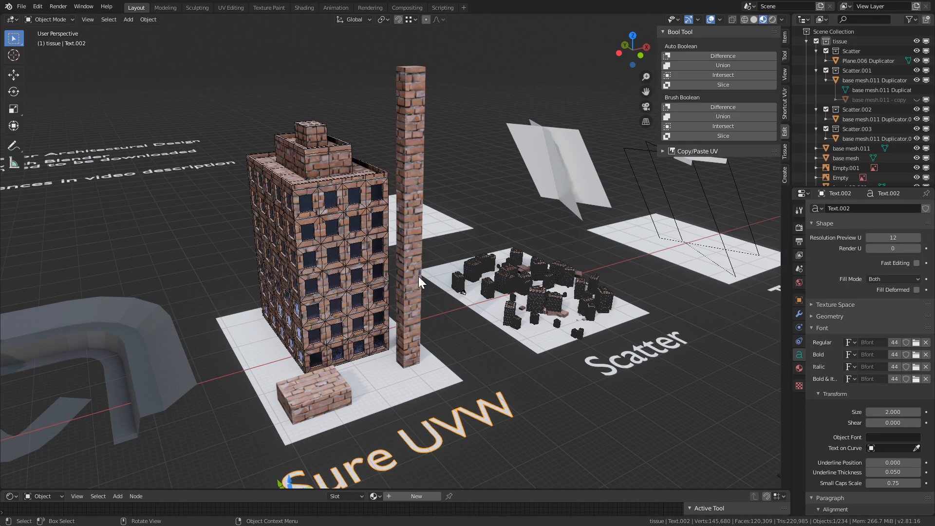
pyautogui.moveTo(425, 193)
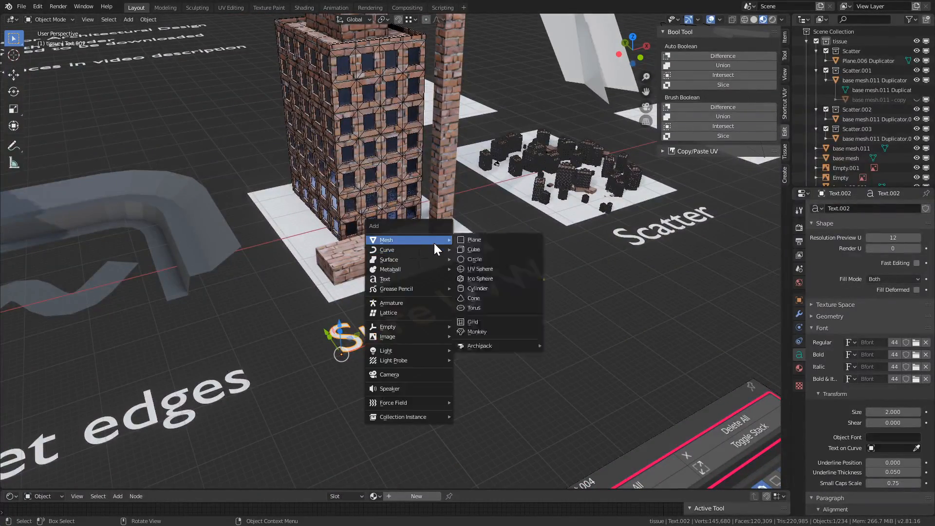
# - Add a cube at the Sure UVW tower, apply its scale, and assign the bricks material
pyautogui.click(474, 250)
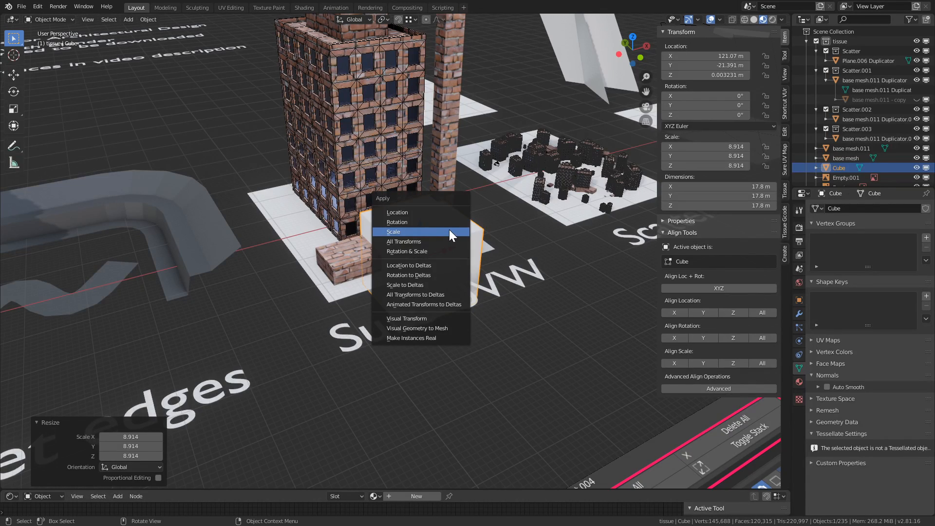
pyautogui.click(393, 232)
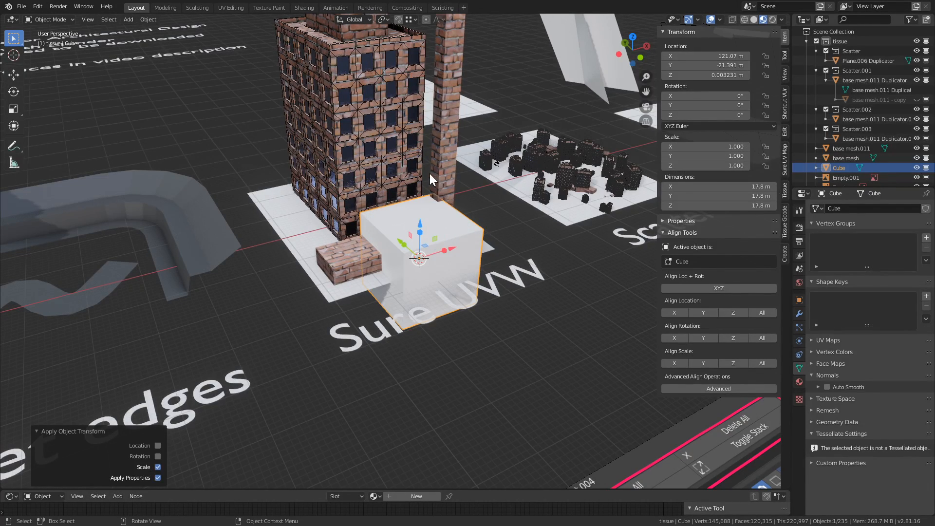
pyautogui.moveTo(465, 233)
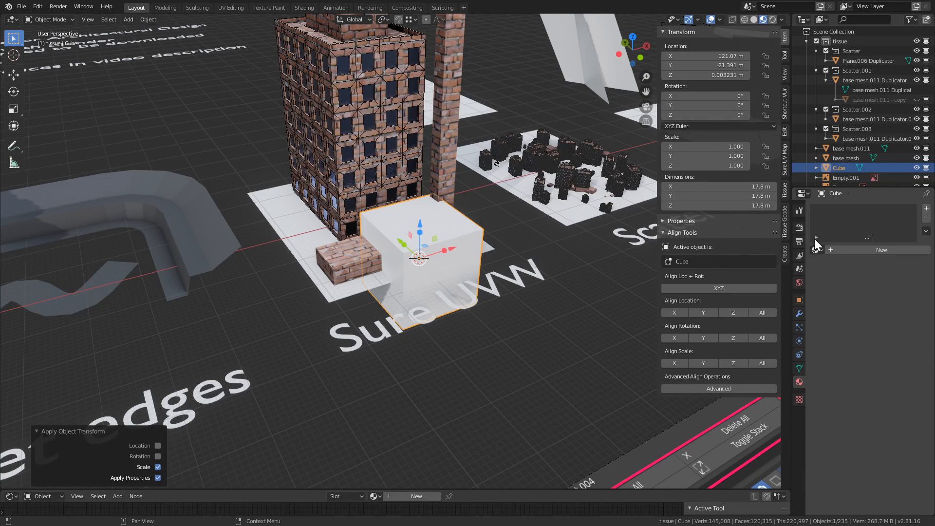
pyautogui.click(881, 250)
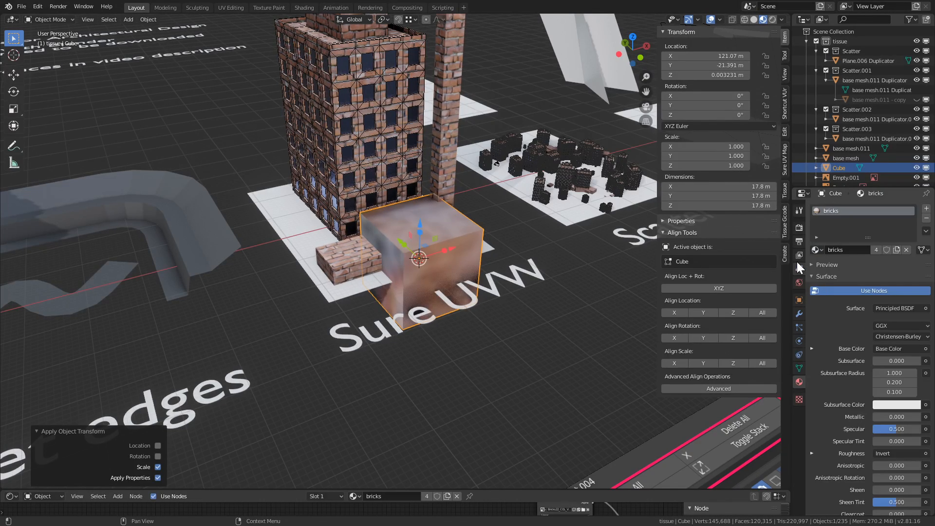
pyautogui.moveTo(473, 250)
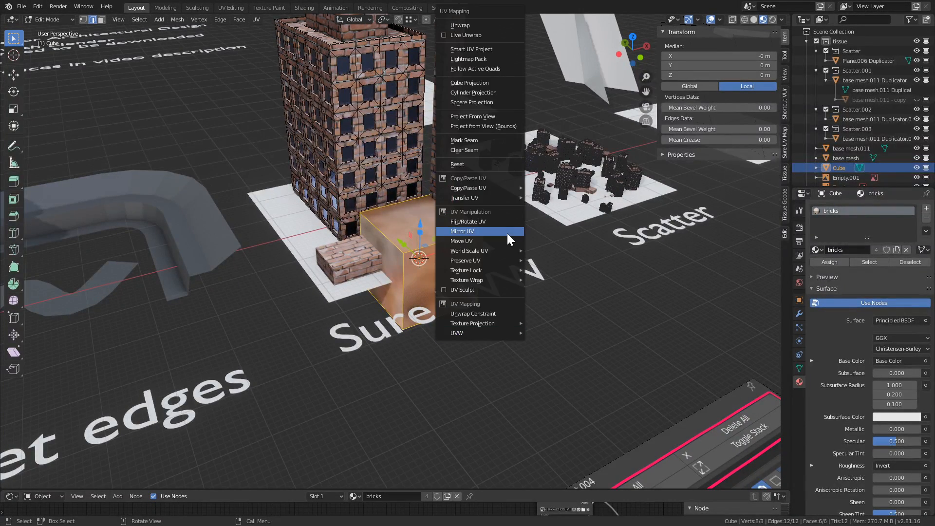
pyautogui.moveTo(457, 332)
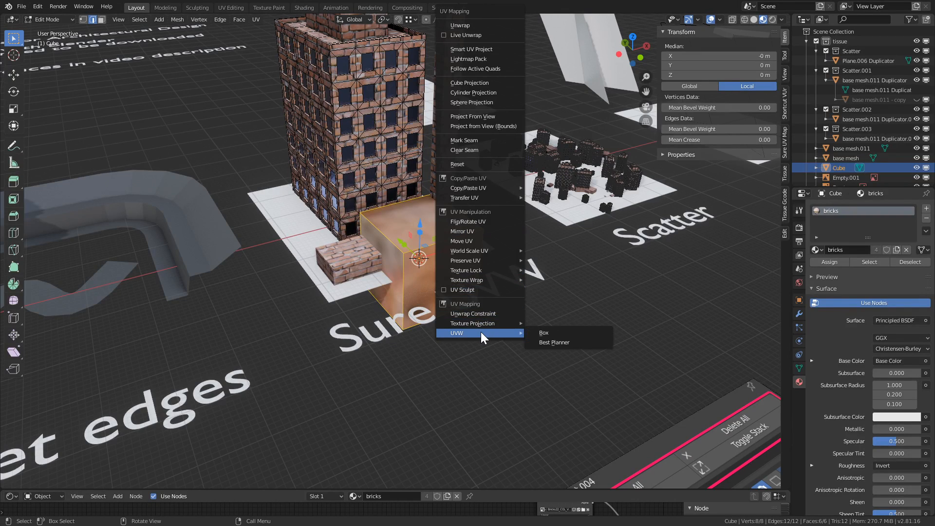
# - Apply a UVW Box projection to the brick cube
pyautogui.click(542, 333)
pyautogui.write('scat')
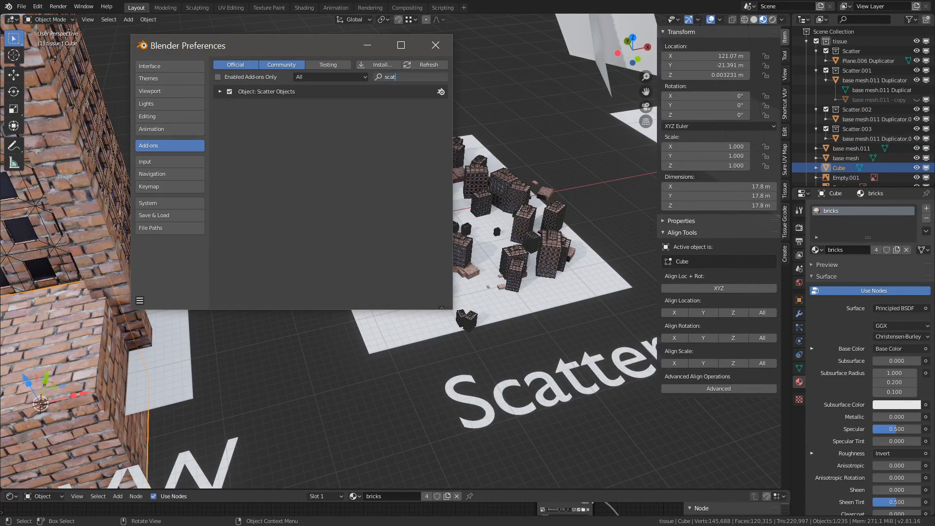
pyautogui.moveTo(345, 324)
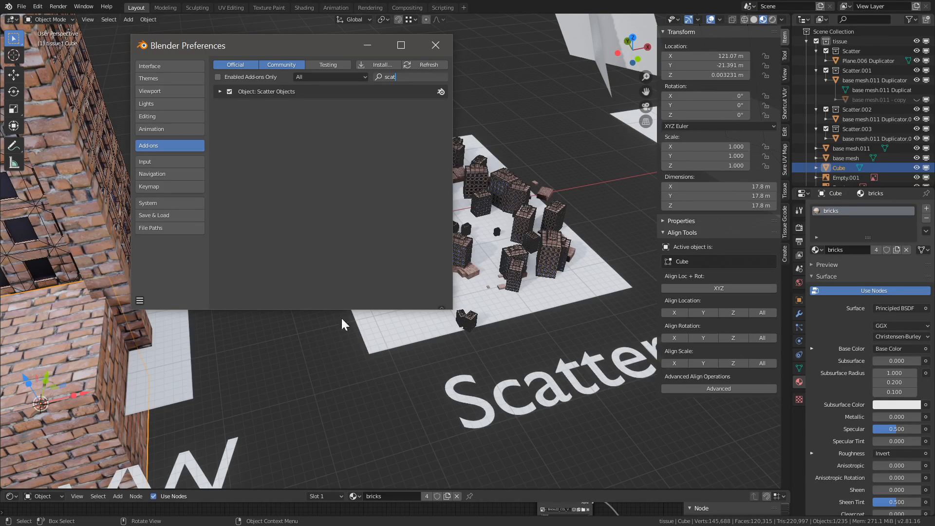
# - Close Preferences after viewing Scatter Objects and return to the Scatter example
pyautogui.click(436, 45)
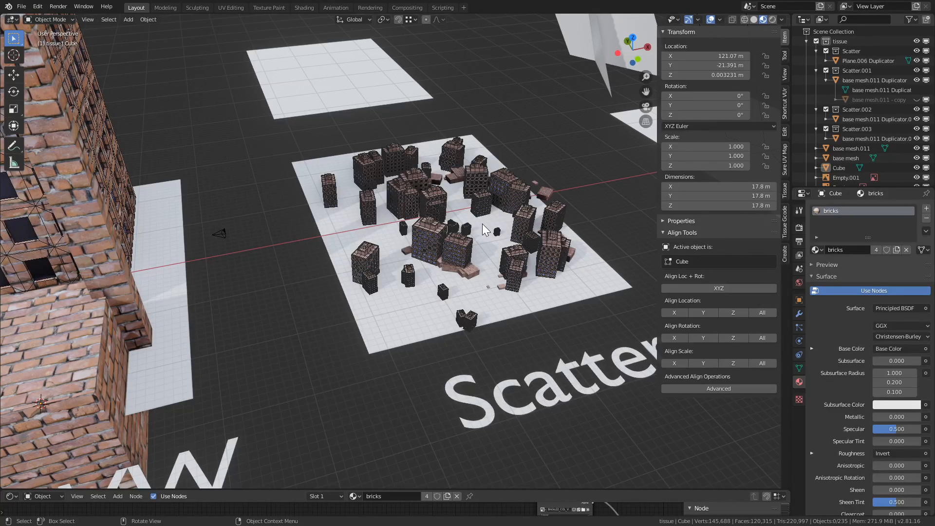
pyautogui.moveTo(249, 155)
pyautogui.write('Scatter Objects')
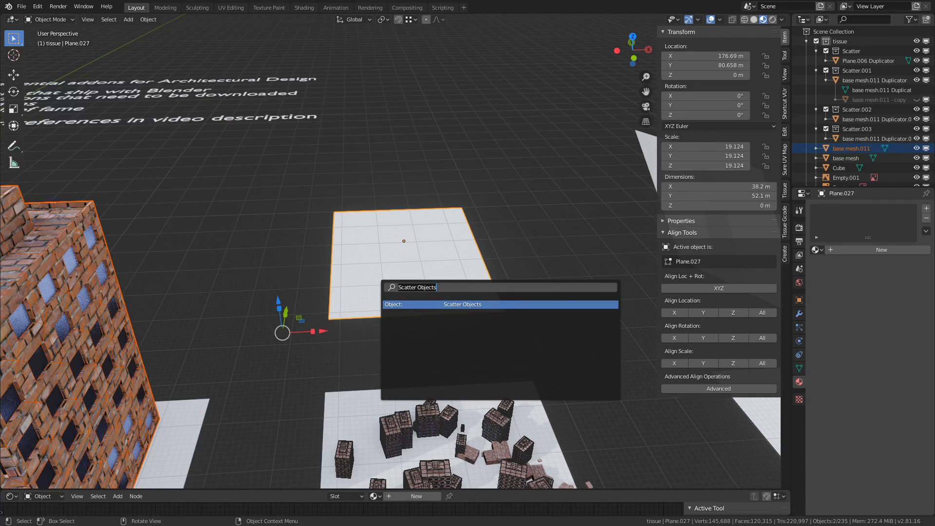
# - Scatter a dense cluster of building copies onto the empty plane and confirm the instances
pyautogui.click(462, 304)
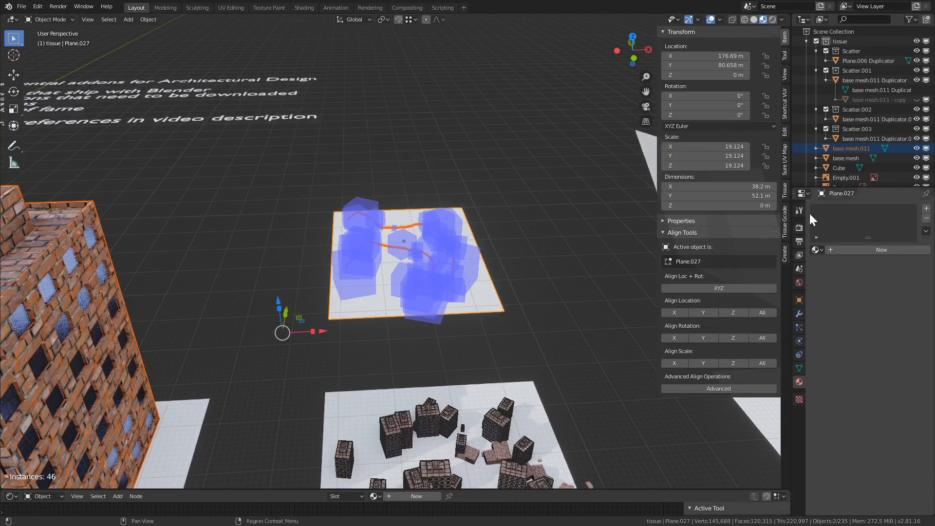
pyautogui.click(799, 209)
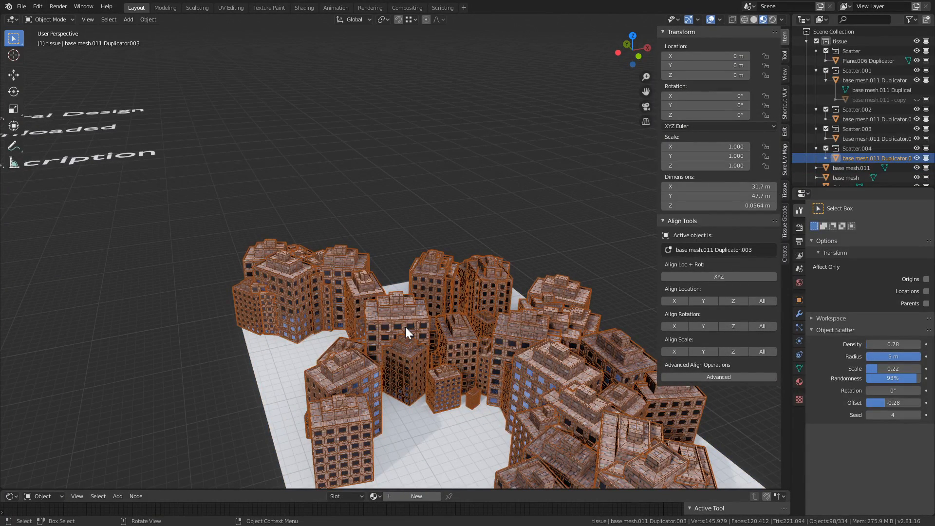
pyautogui.moveTo(468, 342)
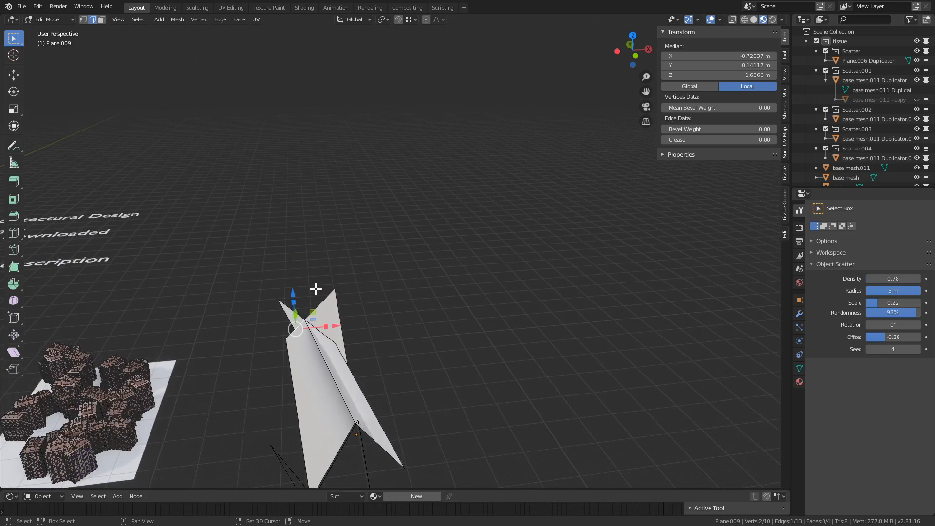
# - Select the folded plane, Plane.009, in the TinyCAD example
pyautogui.click(292, 339)
pyautogui.write('tiny')
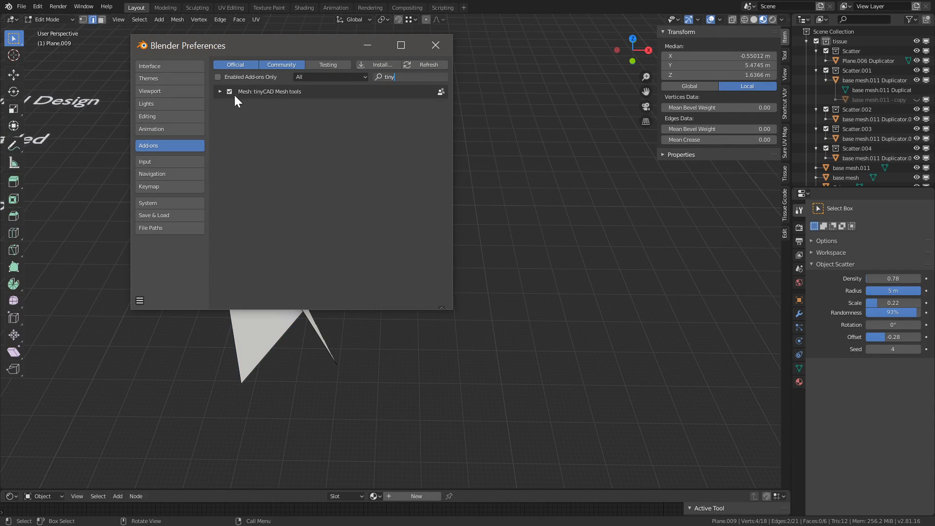
# - Leave the tinyCAD add-on listing, reselect edges and run a TinyCAD edge tool
pyautogui.click(435, 45)
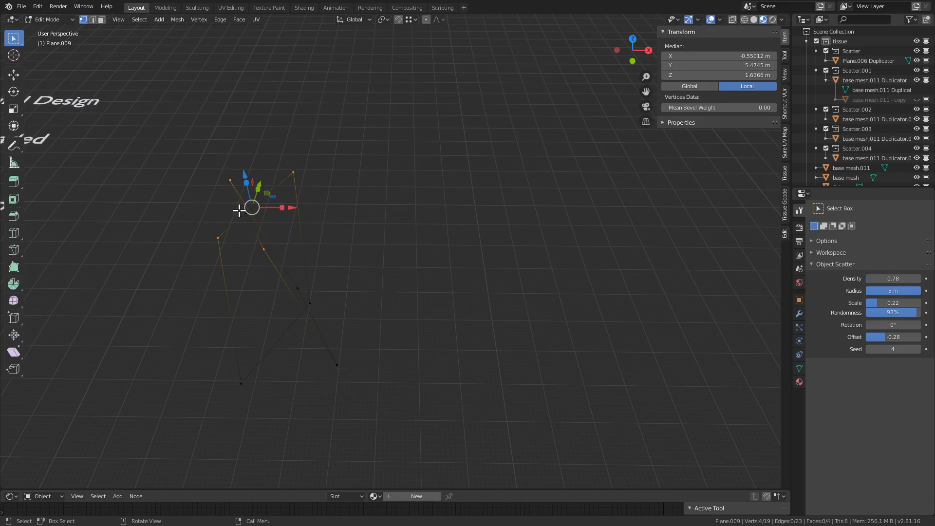
pyautogui.click(247, 213)
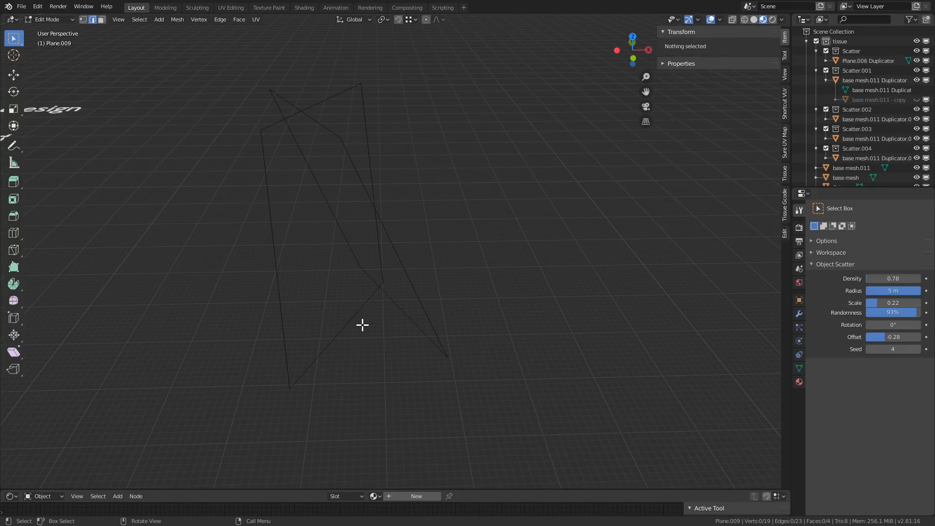
pyautogui.rightClick(362, 325)
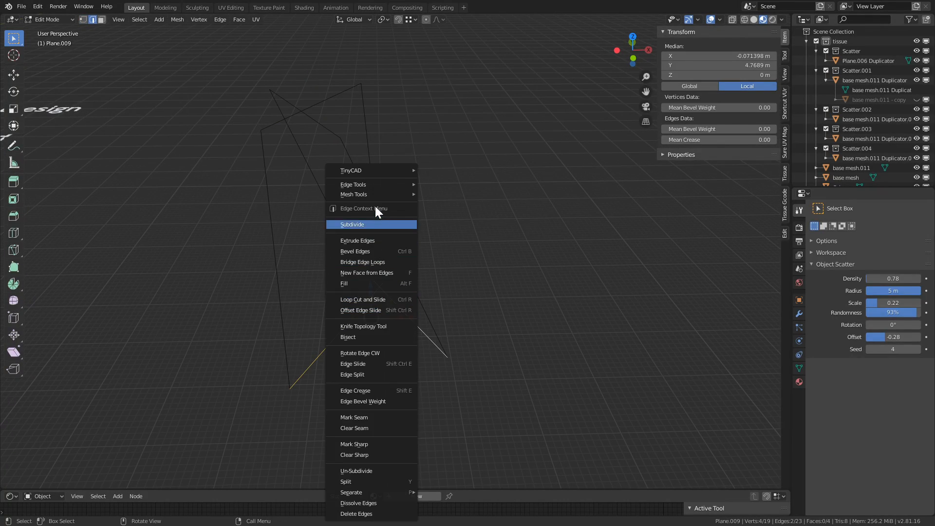
pyautogui.click(352, 224)
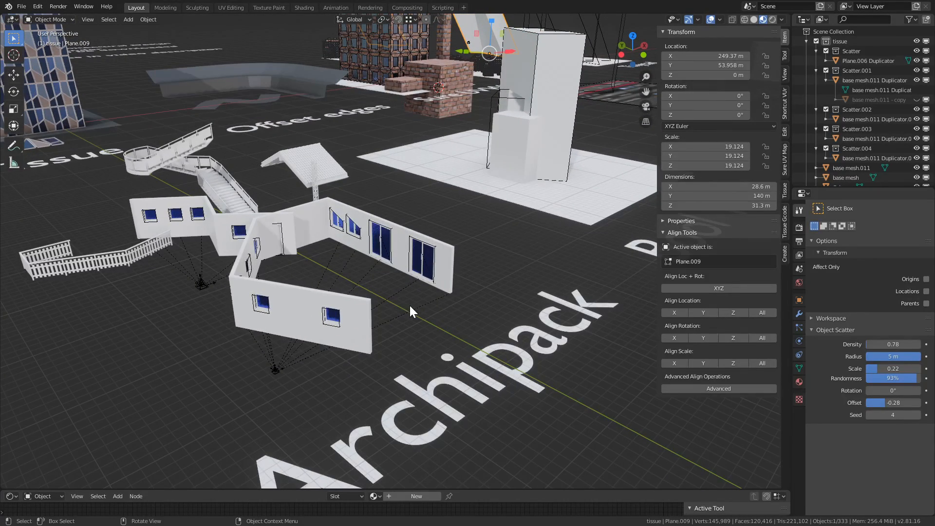
pyautogui.click(37, 7)
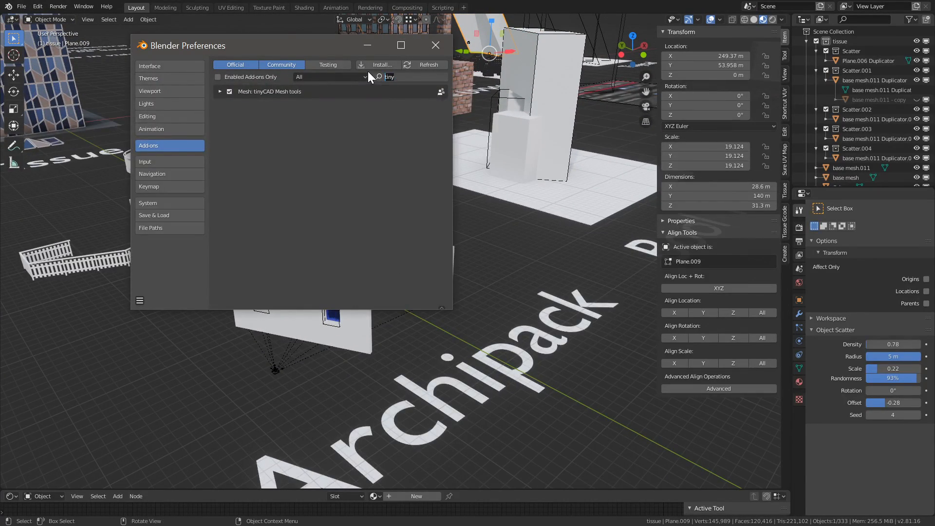
pyautogui.write('archip')
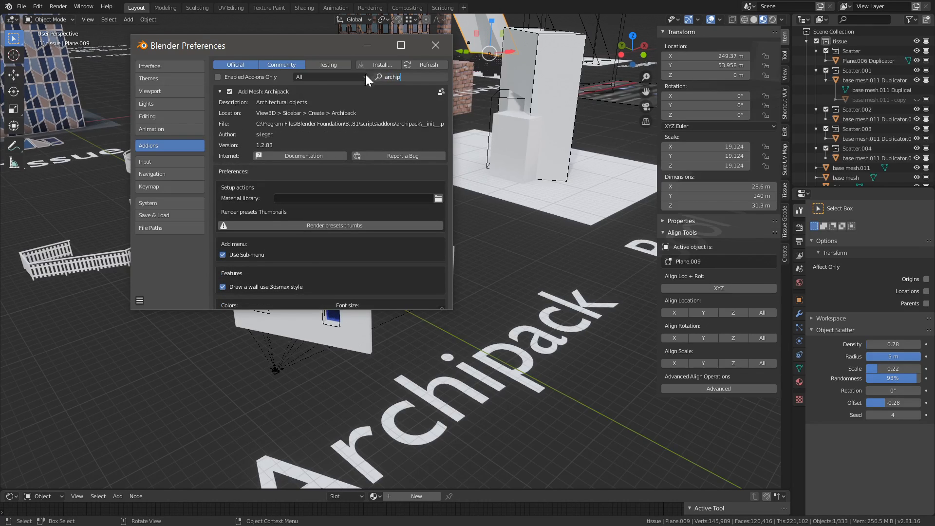
pyautogui.moveTo(251, 242)
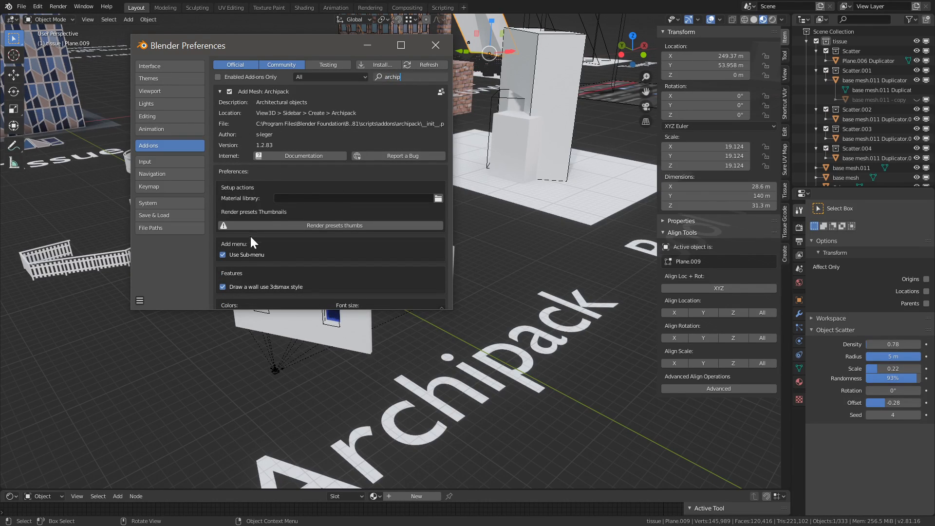
pyautogui.moveTo(517, 275)
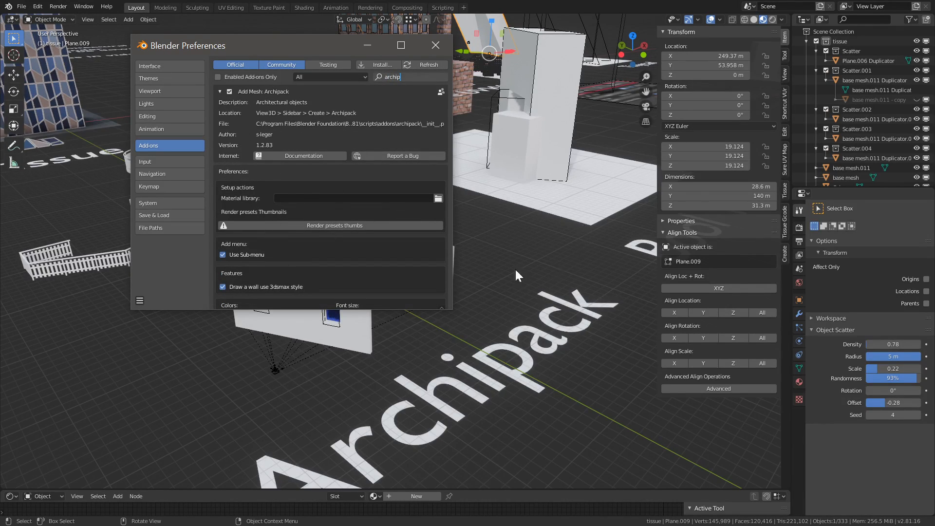
pyautogui.click(435, 45)
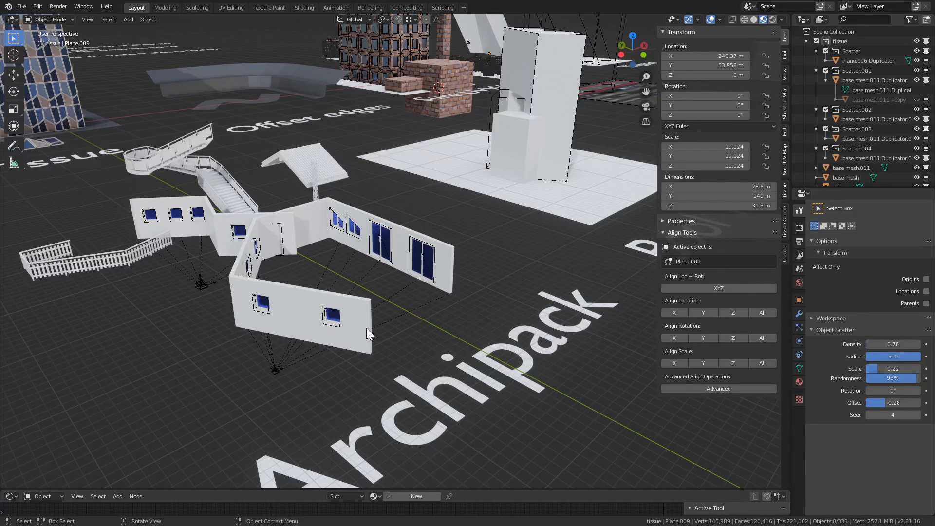
pyautogui.moveTo(315, 322)
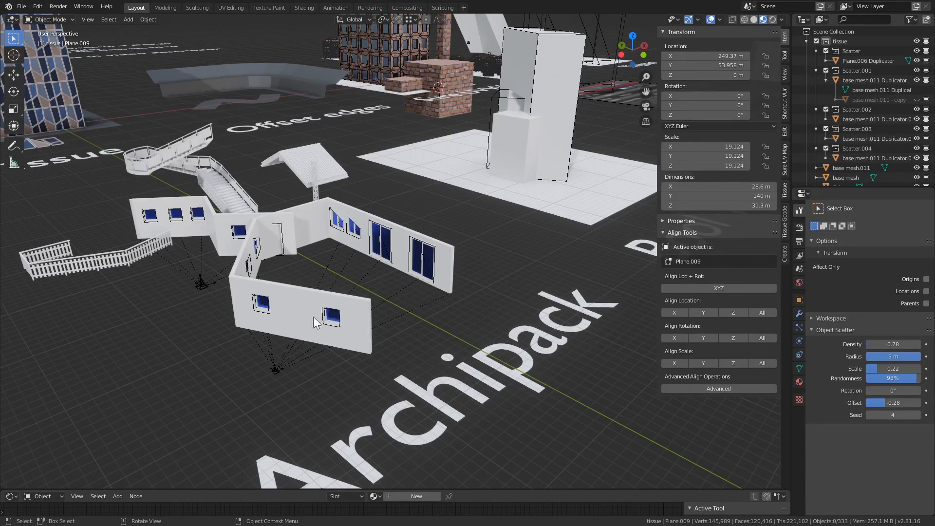
pyautogui.moveTo(404, 264)
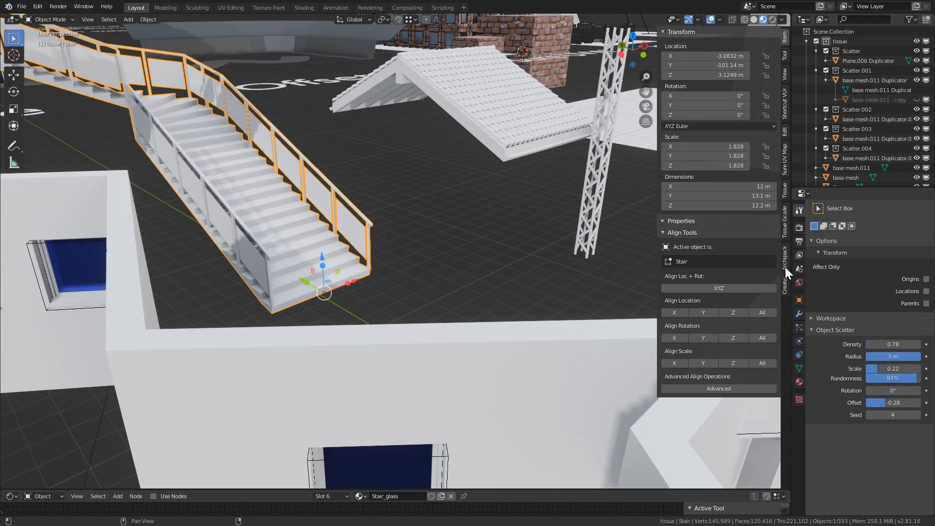
# - Bring up the Archipack Stair settings for the selected stair in the sidebar
pyautogui.click(784, 271)
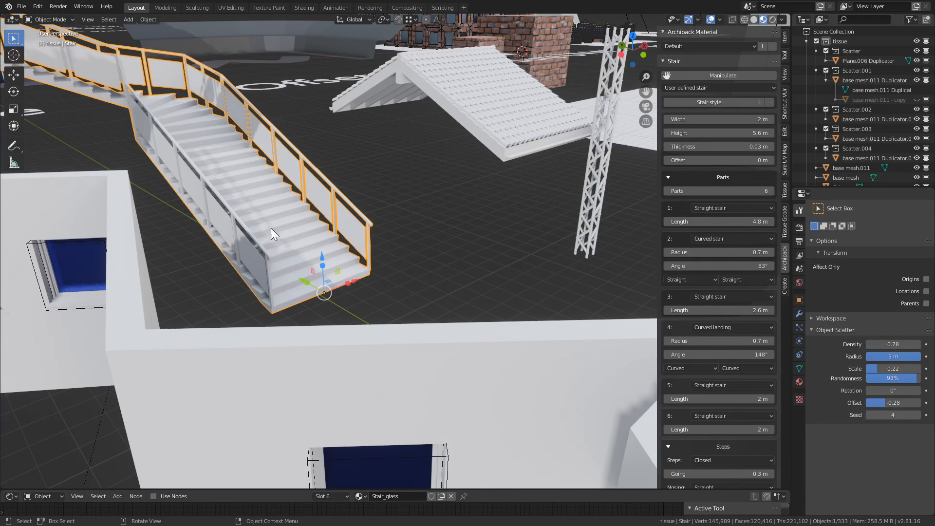
pyautogui.click(718, 75)
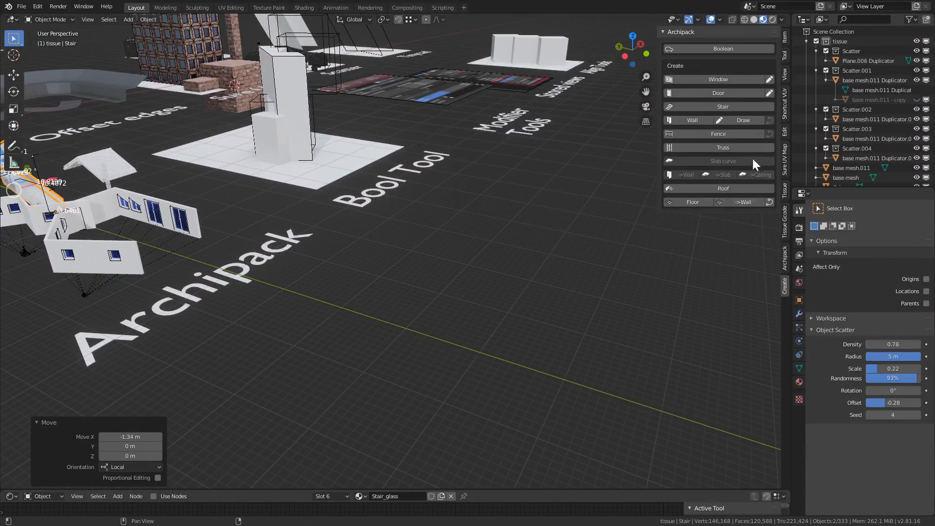
pyautogui.moveTo(734, 116)
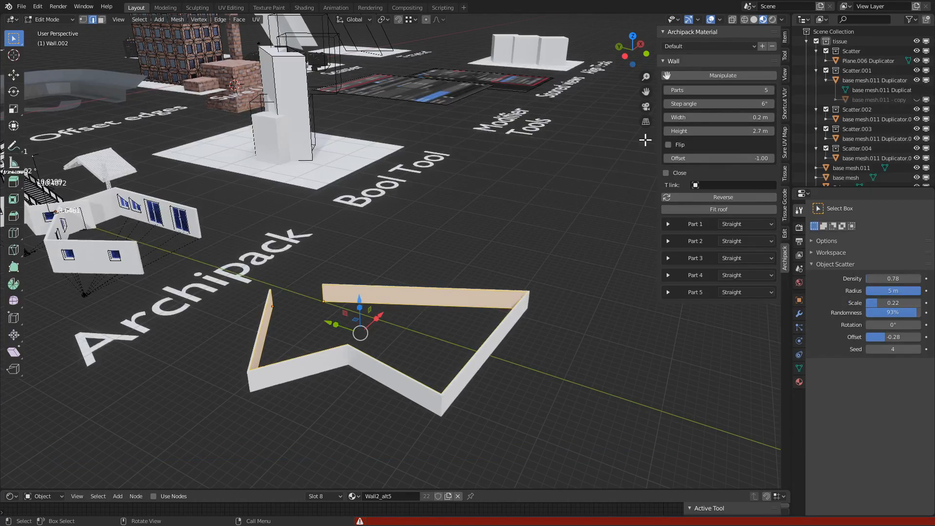
# - Finish drawing the zigzag wall outline
pyautogui.press('Tab')
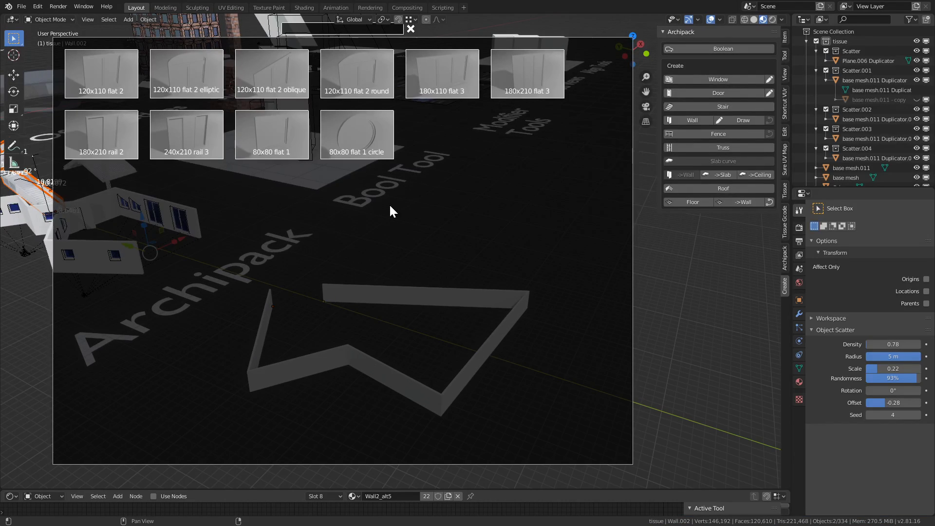
pyautogui.moveTo(326, 171)
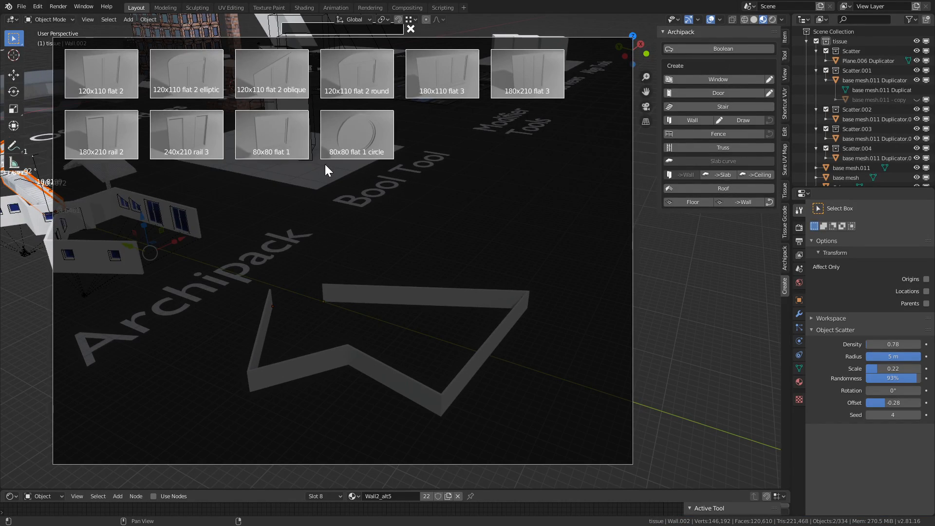
pyautogui.moveTo(318, 130)
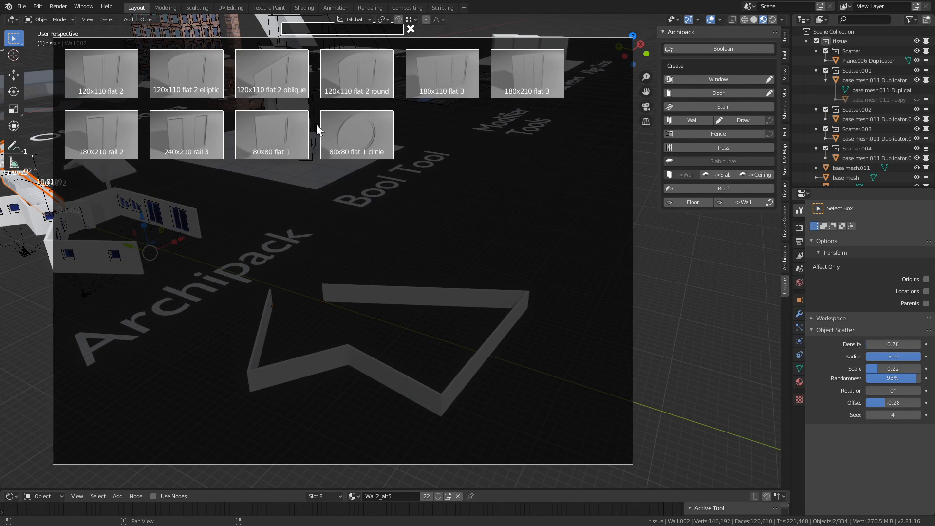
pyautogui.moveTo(410, 189)
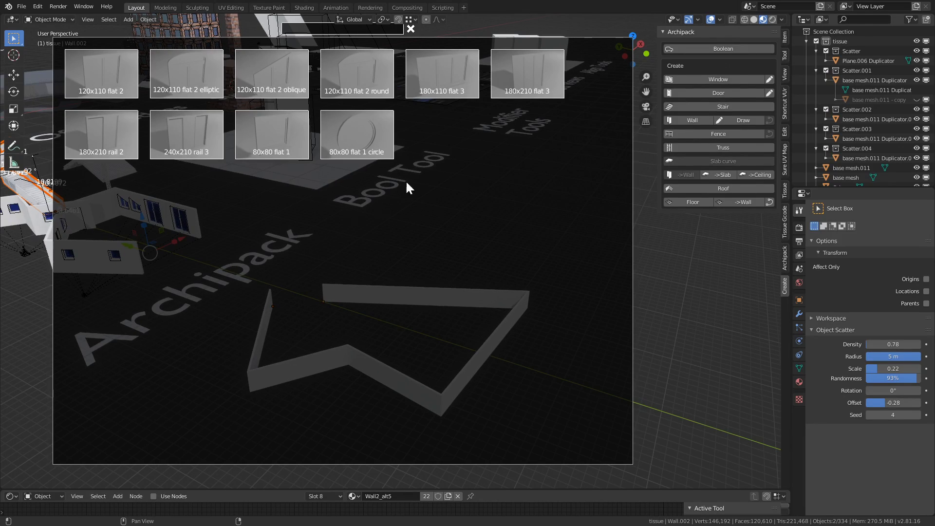
pyautogui.click(411, 29)
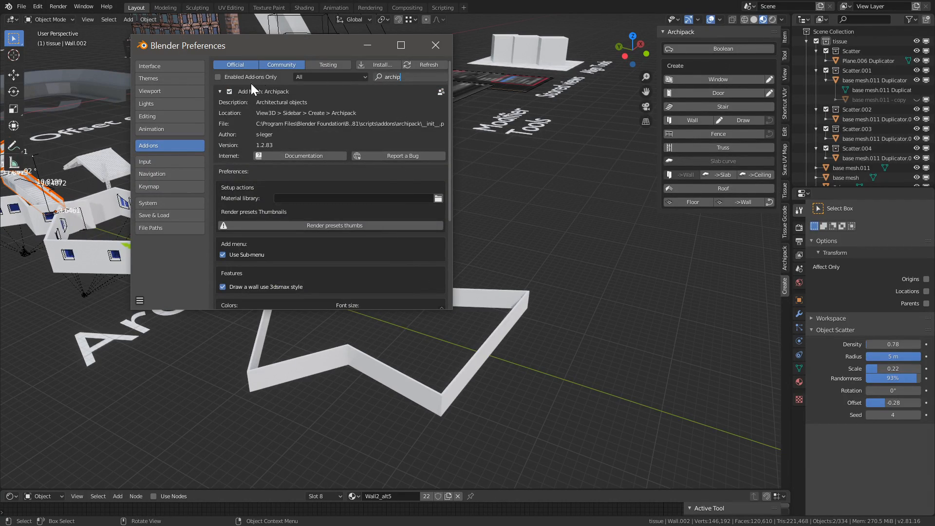
pyautogui.moveTo(299, 113)
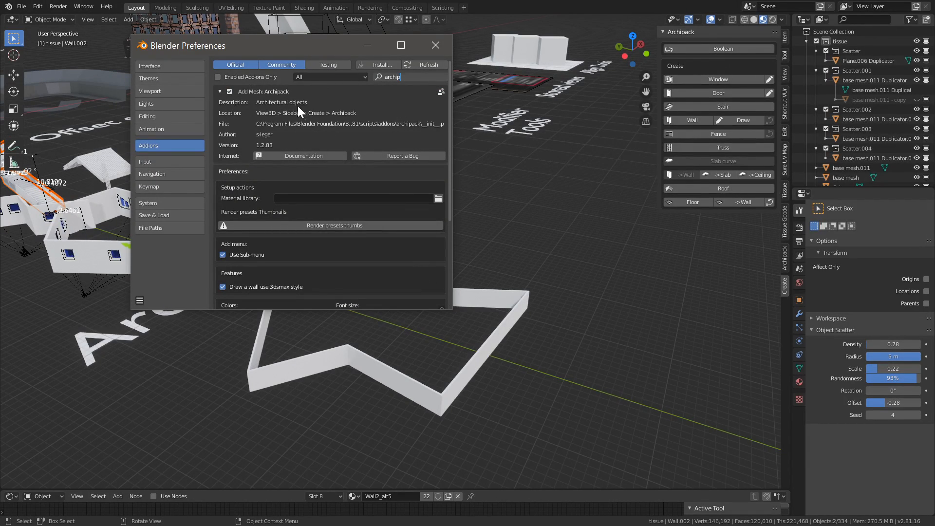
pyautogui.moveTo(281, 230)
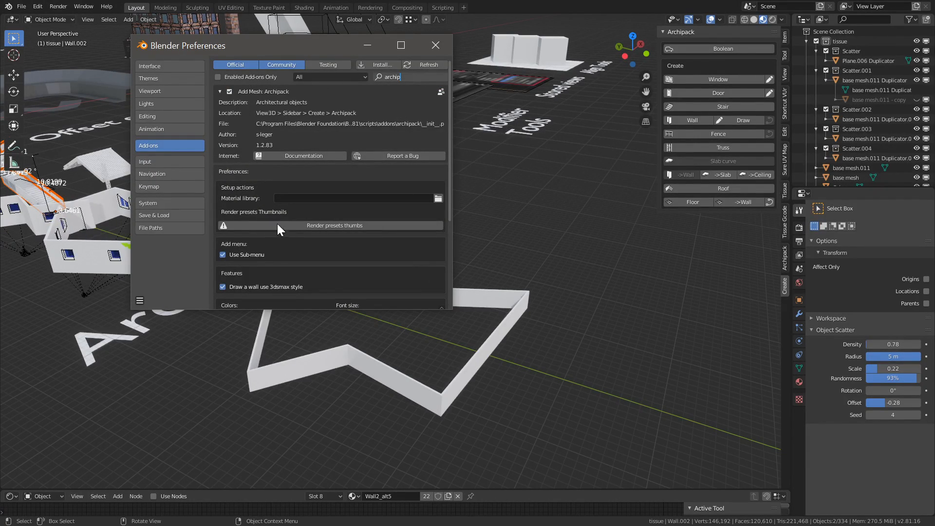
pyautogui.moveTo(366, 233)
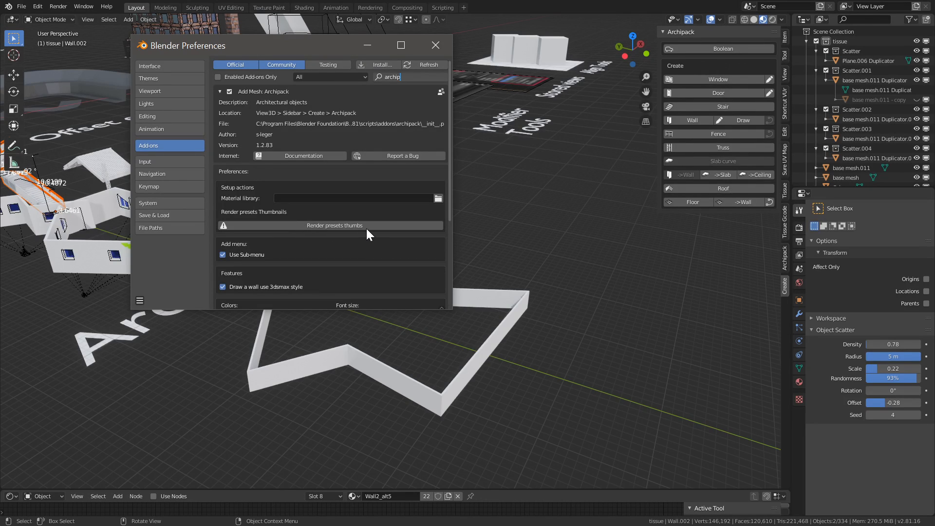
pyautogui.moveTo(298, 233)
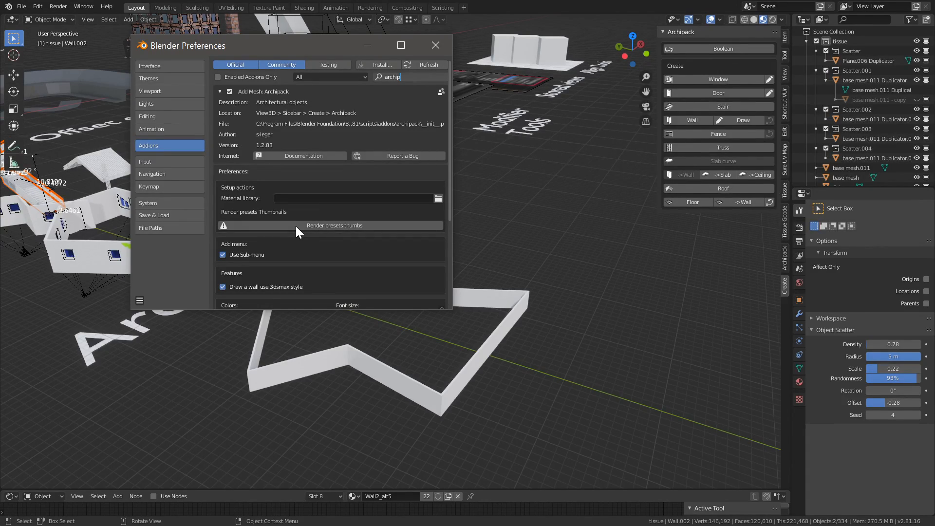
pyautogui.moveTo(331, 207)
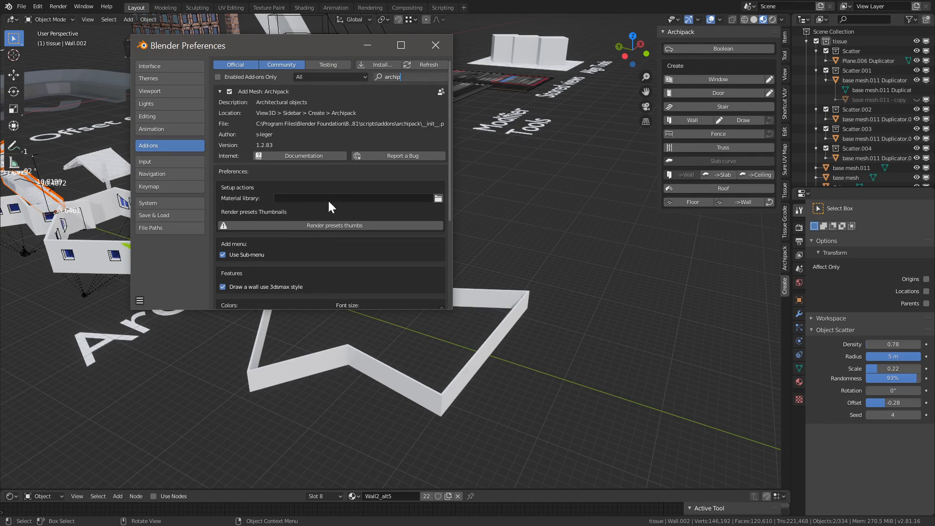
pyautogui.moveTo(441, 213)
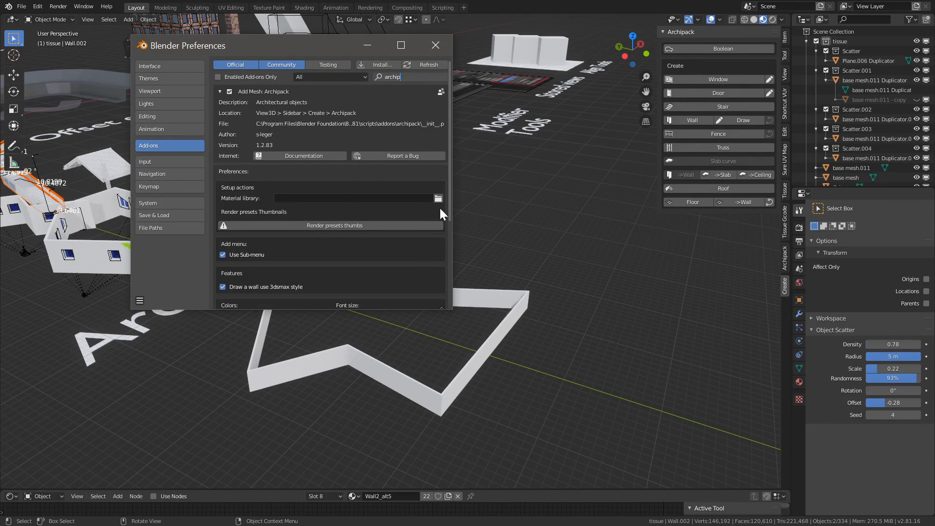
pyautogui.moveTo(489, 274)
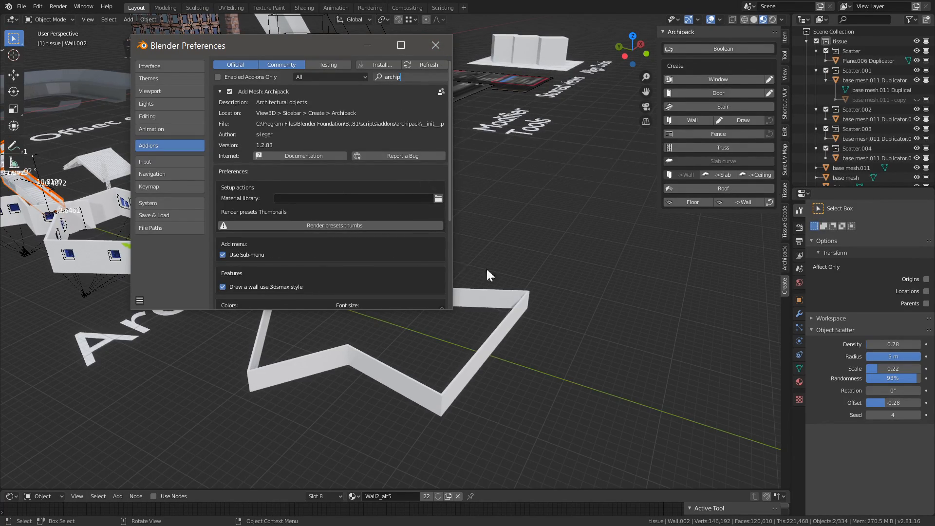
pyautogui.click(435, 45)
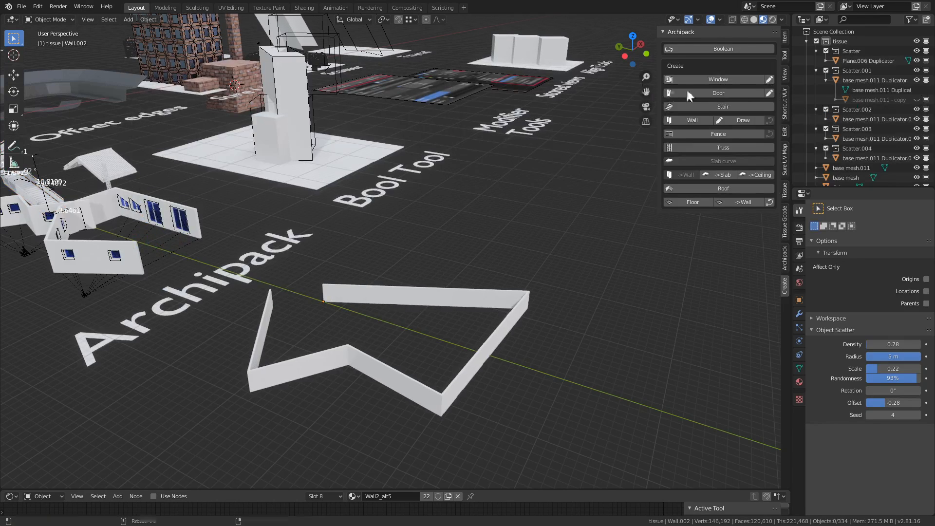
# - Start the Archipack window tool and place windows in the zigzag wall segments
pyautogui.click(718, 93)
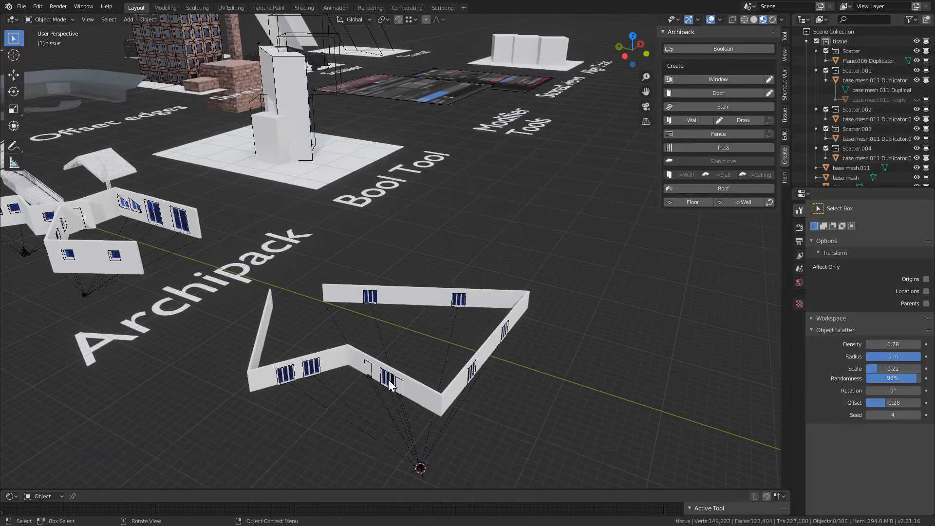
pyautogui.click(390, 382)
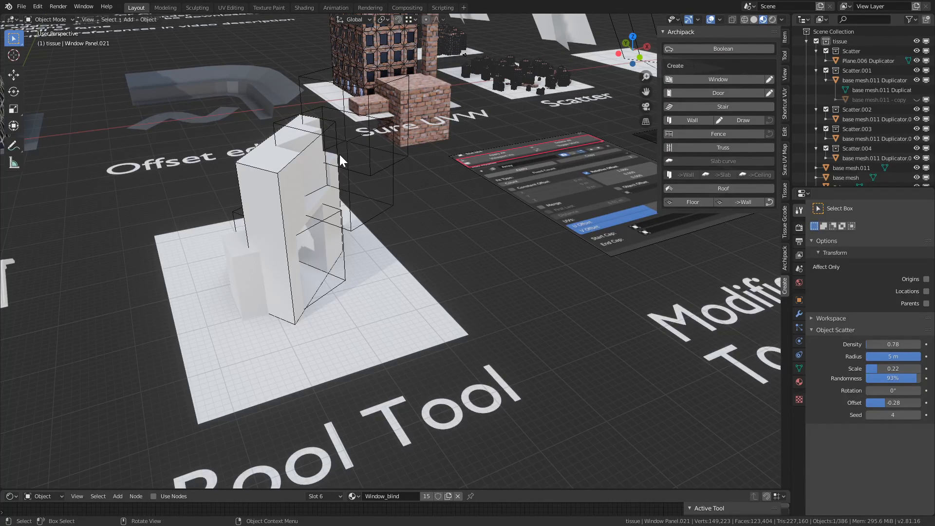
pyautogui.moveTo(410, 188)
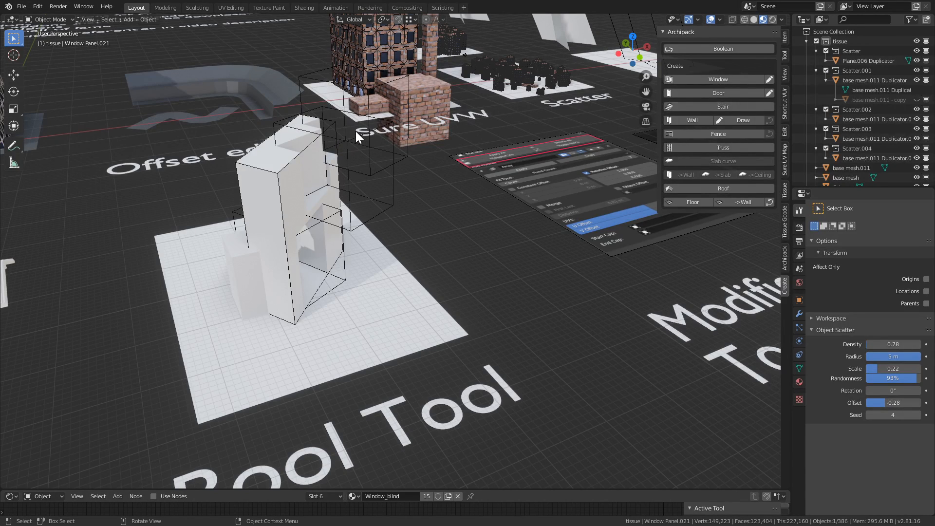
pyautogui.moveTo(321, 161)
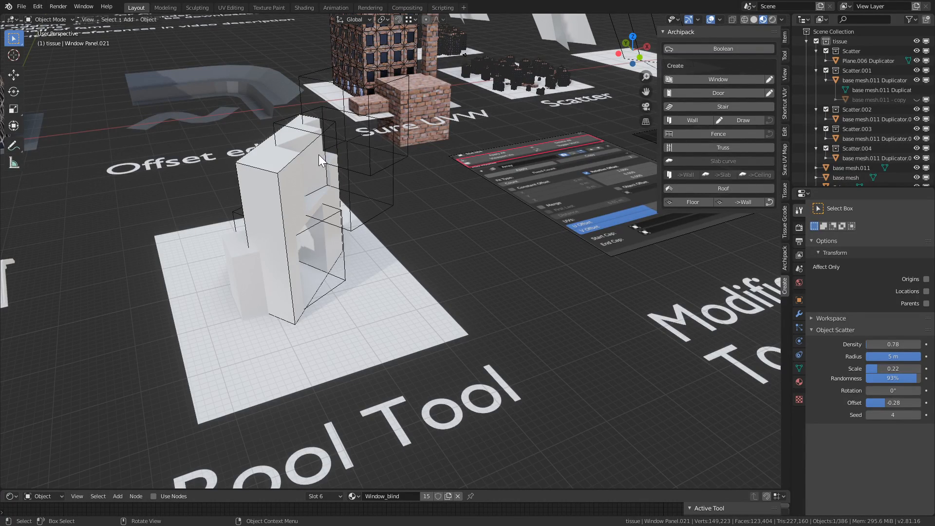
# - Select the tall white block of the Bool Tool example
pyautogui.click(914, 19)
pyautogui.write('bool')
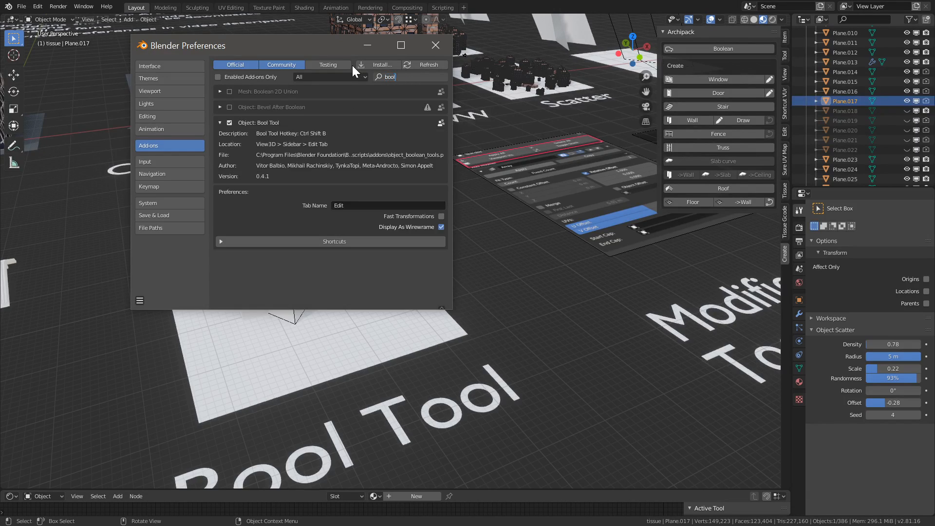
pyautogui.moveTo(239, 123)
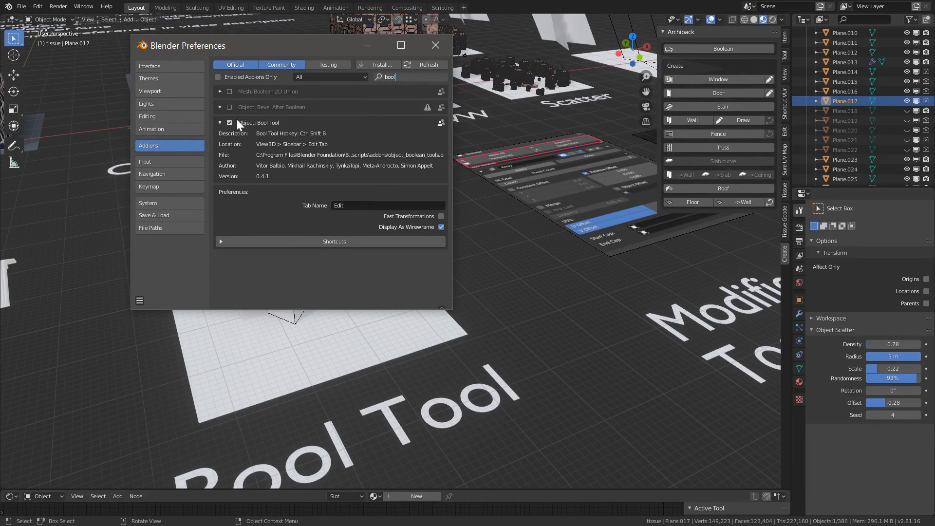
pyautogui.moveTo(372, 234)
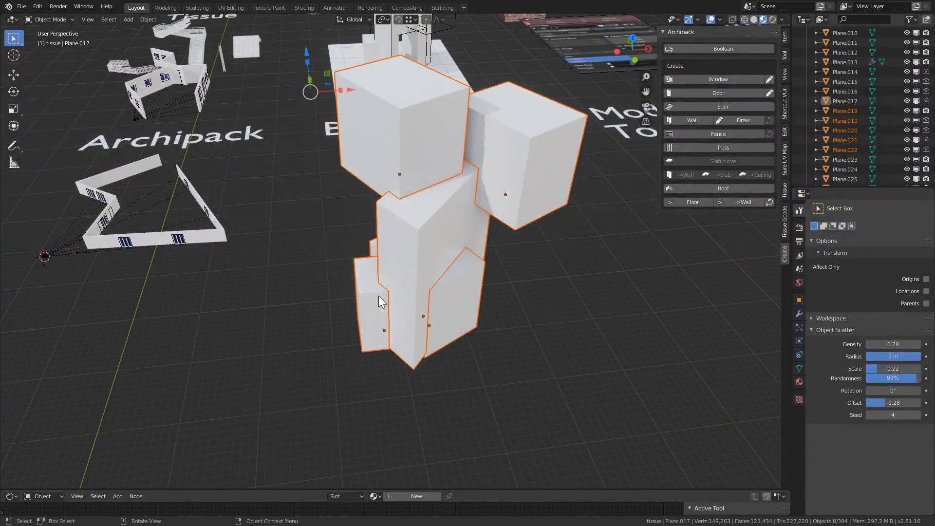
pyautogui.moveTo(425, 299)
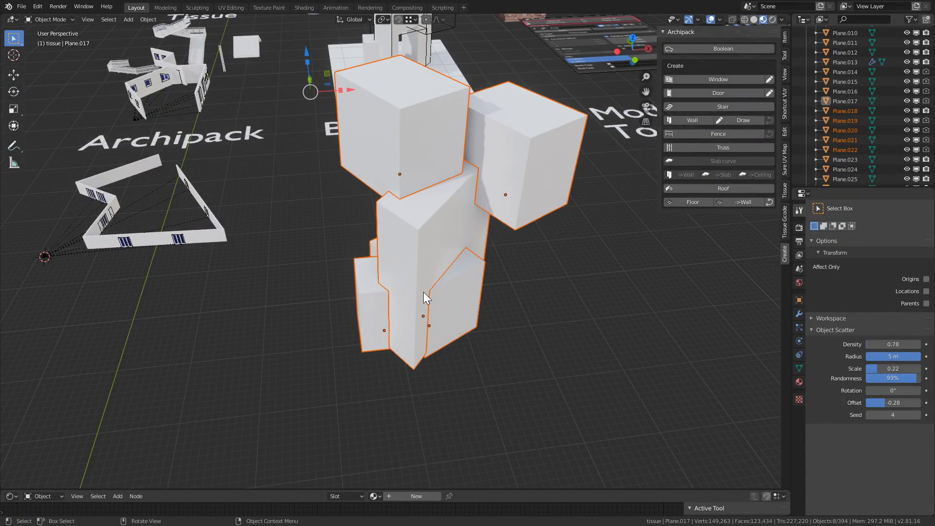
# - Select overlapping tower blocks, inspect their modifiers, then select the Plane.022 brush box
pyautogui.click(427, 269)
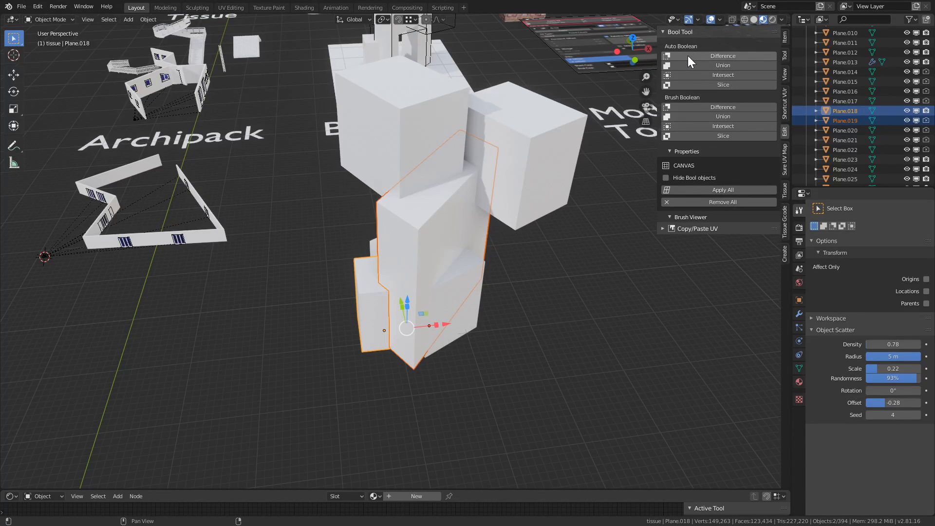
pyautogui.moveTo(714, 106)
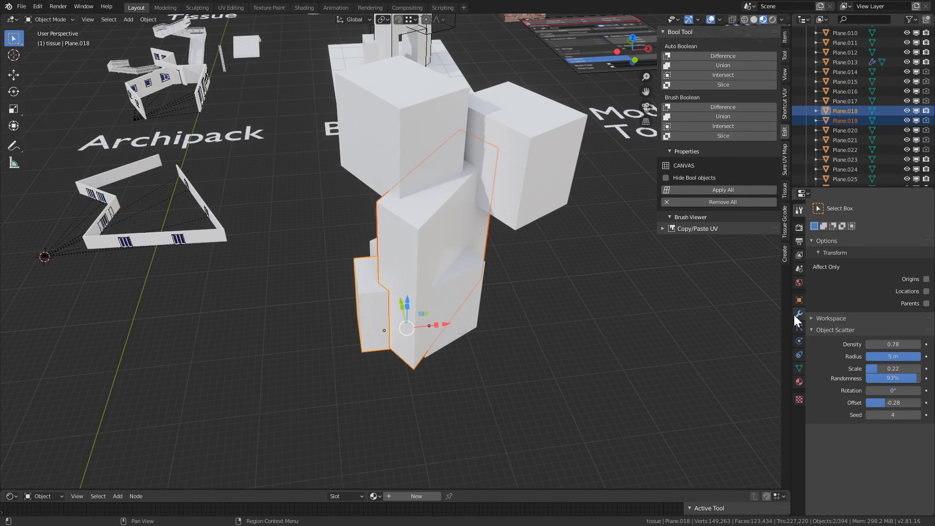
pyautogui.click(798, 314)
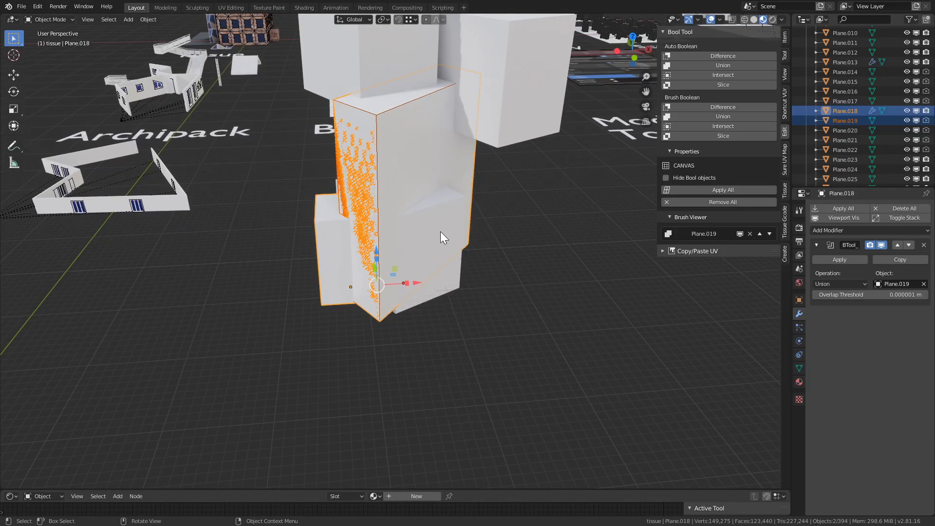
pyautogui.moveTo(454, 264)
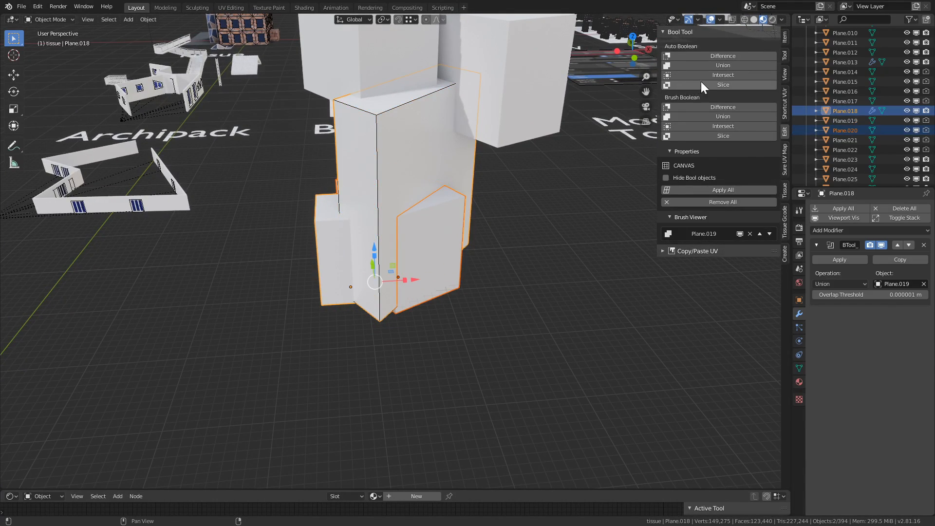
pyautogui.click(723, 107)
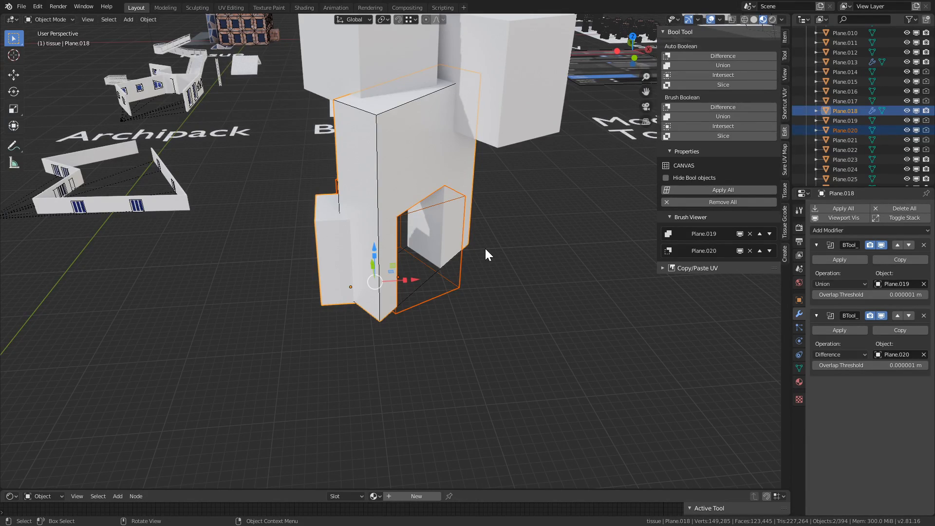
pyautogui.moveTo(436, 253)
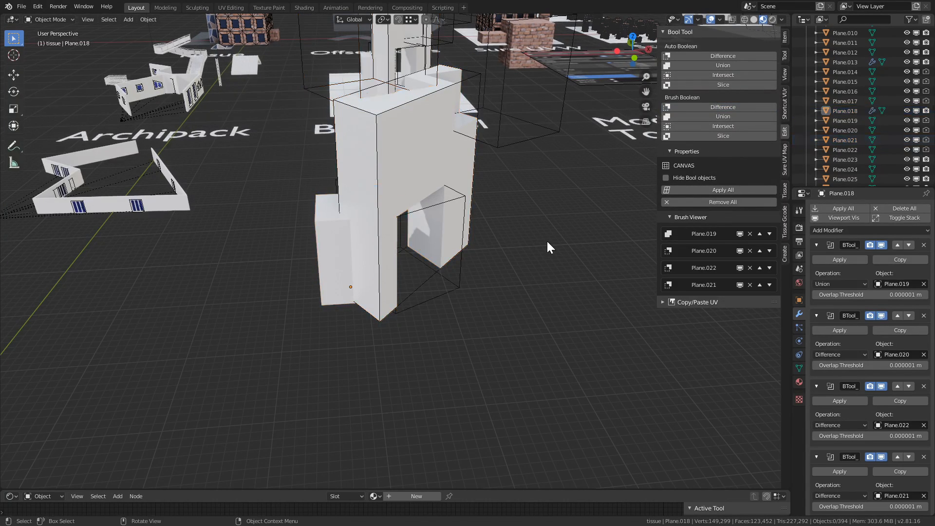
pyautogui.click(430, 268)
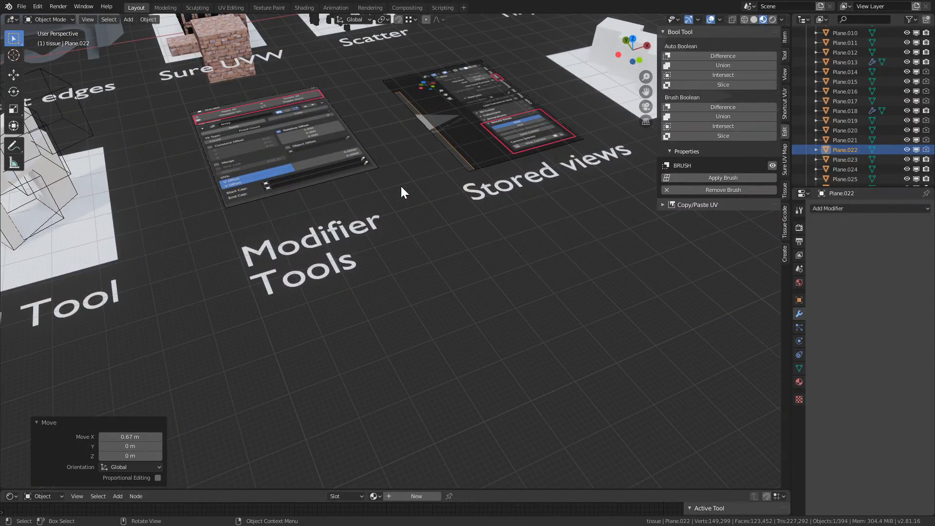
pyautogui.moveTo(576, 225)
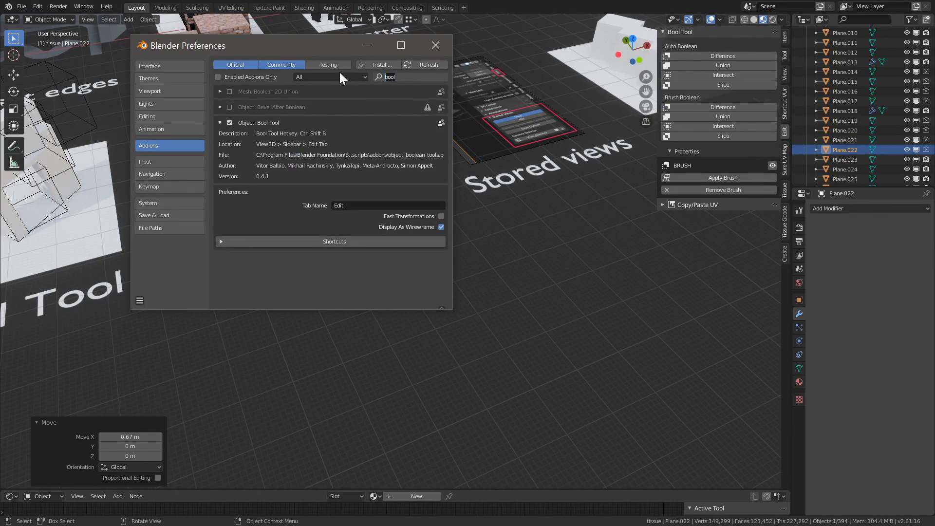
# - Toggle the tower's boolean viewport visibility off and on, then collapse all modifier panels
pyautogui.click(435, 45)
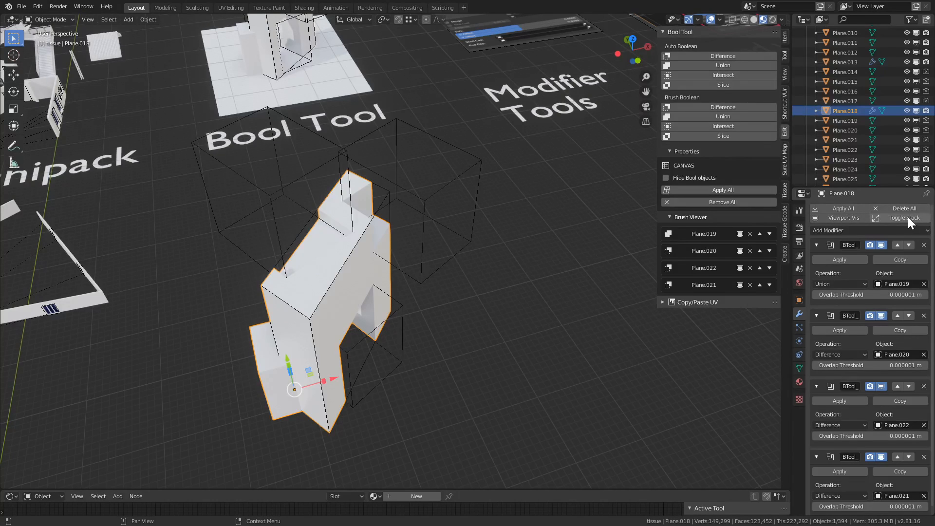
pyautogui.click(837, 217)
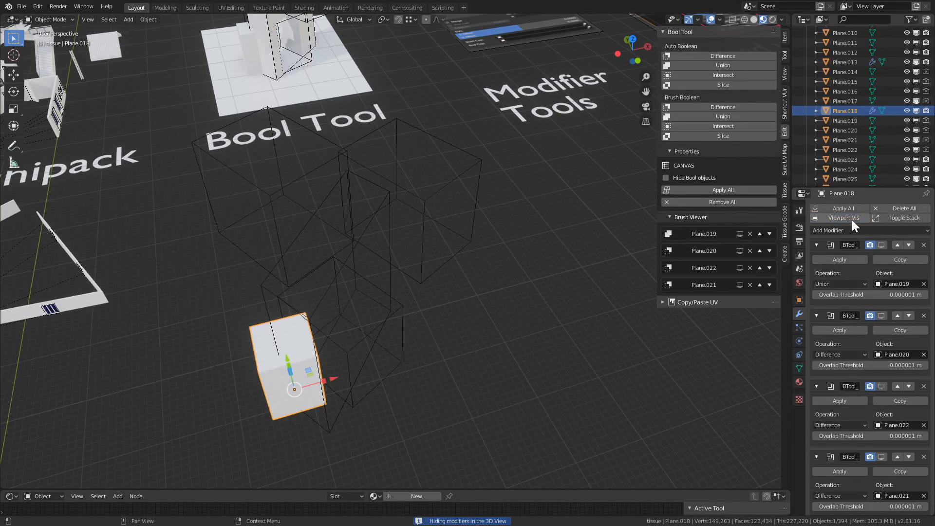
pyautogui.click(844, 217)
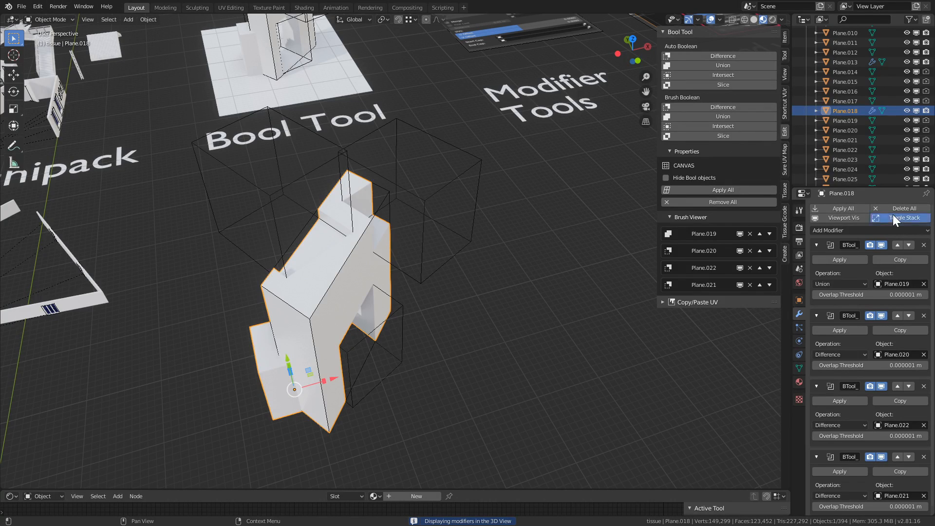
pyautogui.click(904, 217)
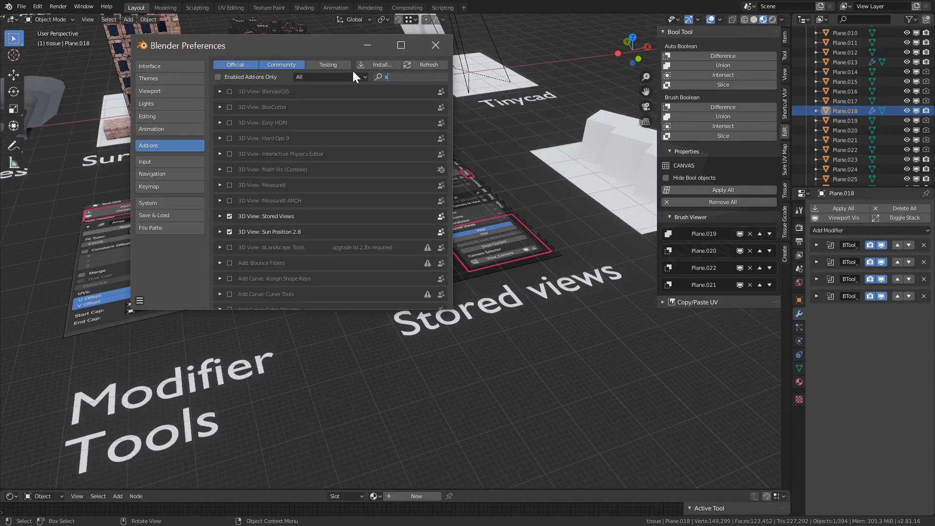
# - Collapse and re-expand Stored Views, then restore the VIEW.001 viewpoint
pyautogui.click(435, 45)
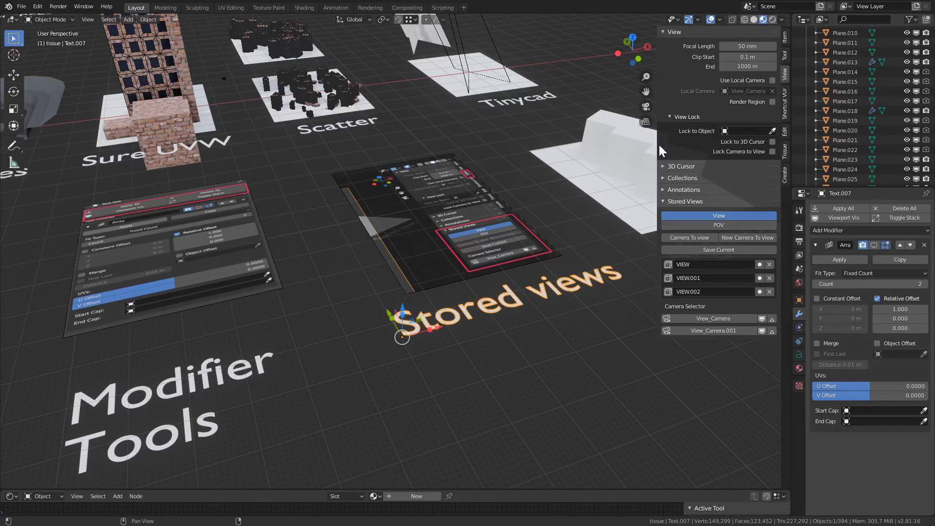
pyautogui.moveTo(731, 161)
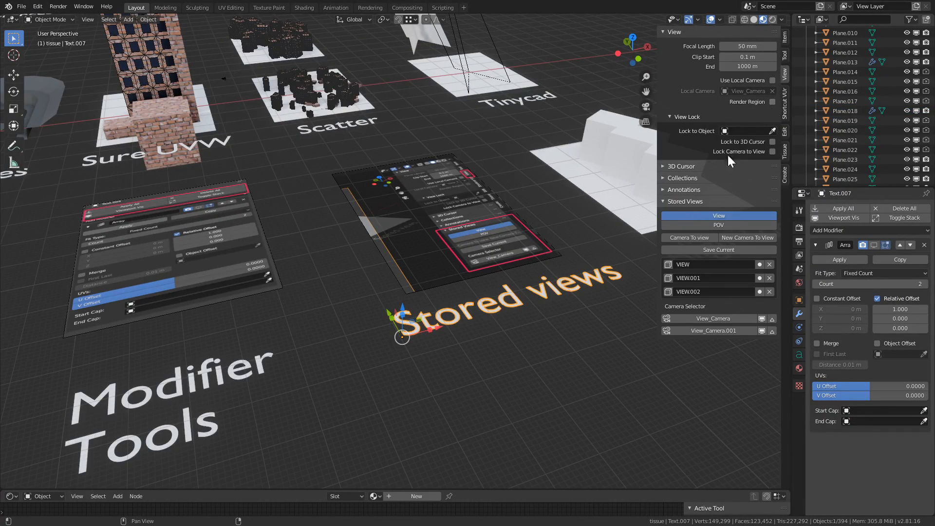
pyautogui.click(686, 201)
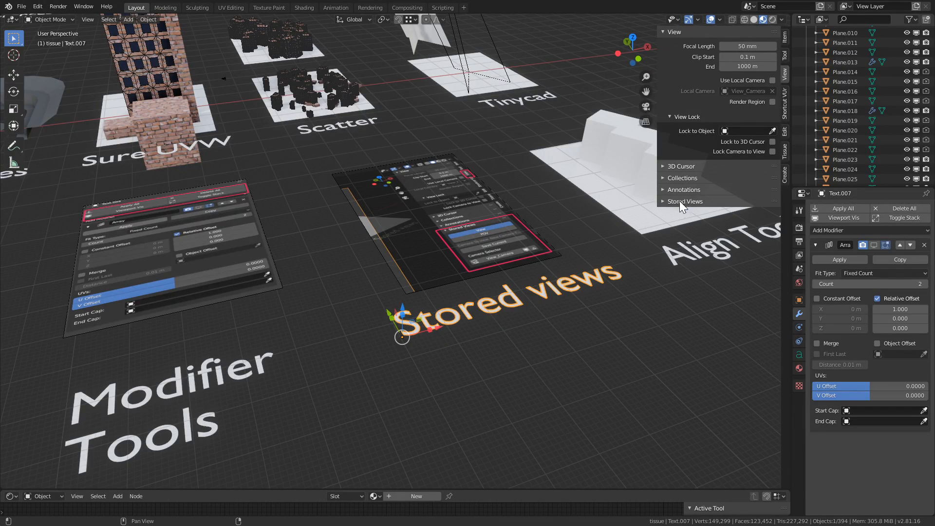
pyautogui.click(685, 201)
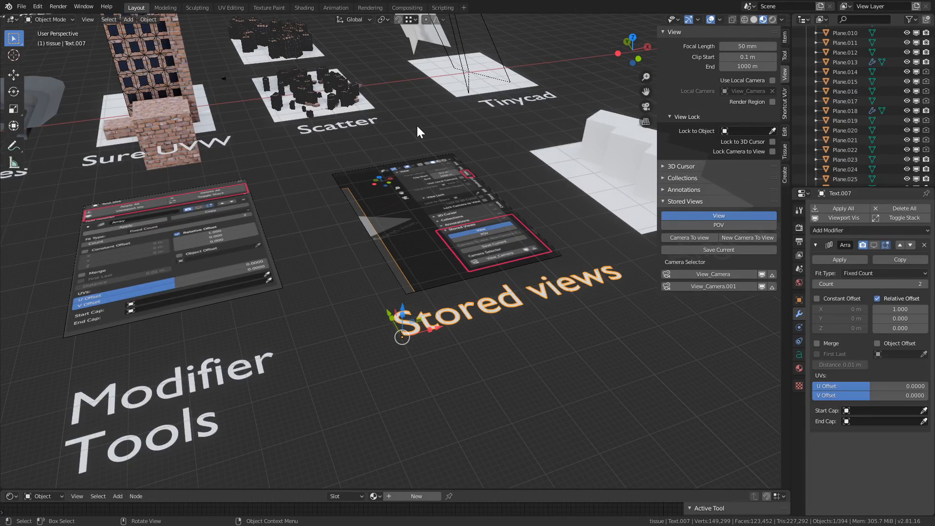
pyautogui.moveTo(449, 162)
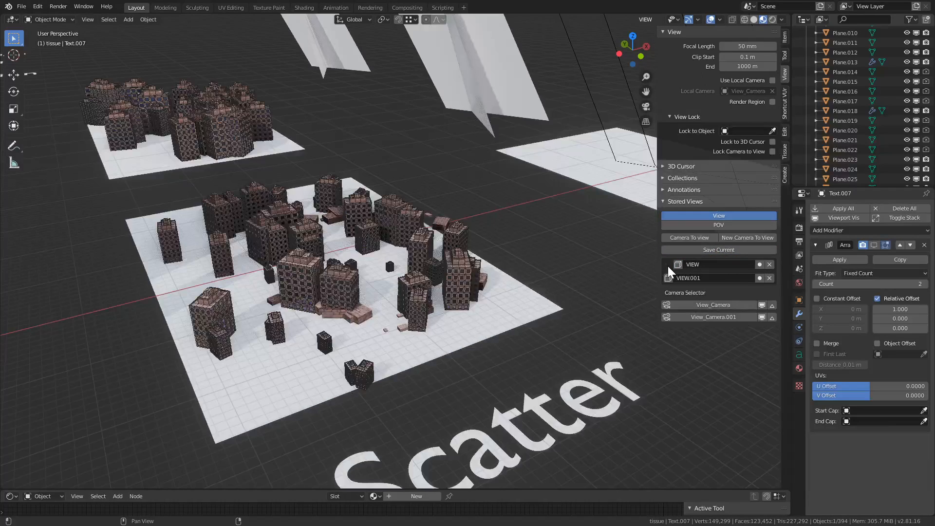
pyautogui.moveTo(668, 280)
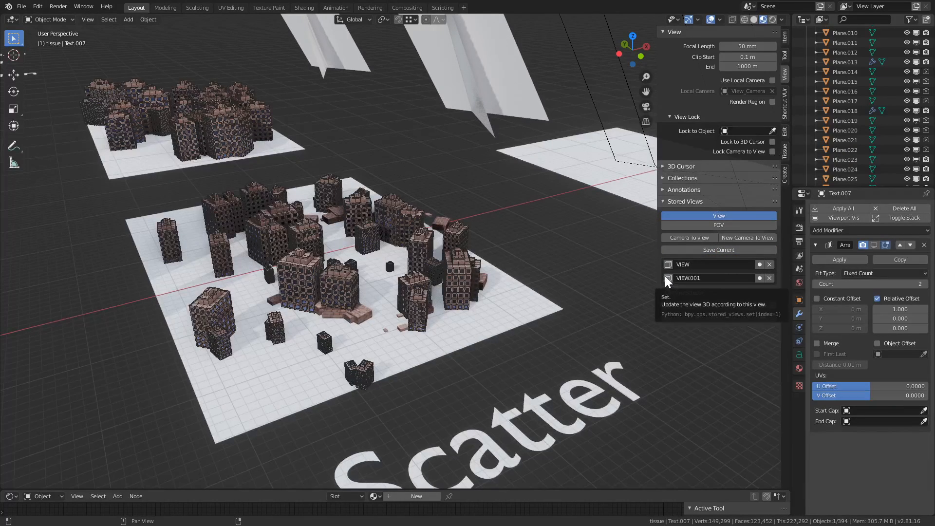
pyautogui.click(682, 264)
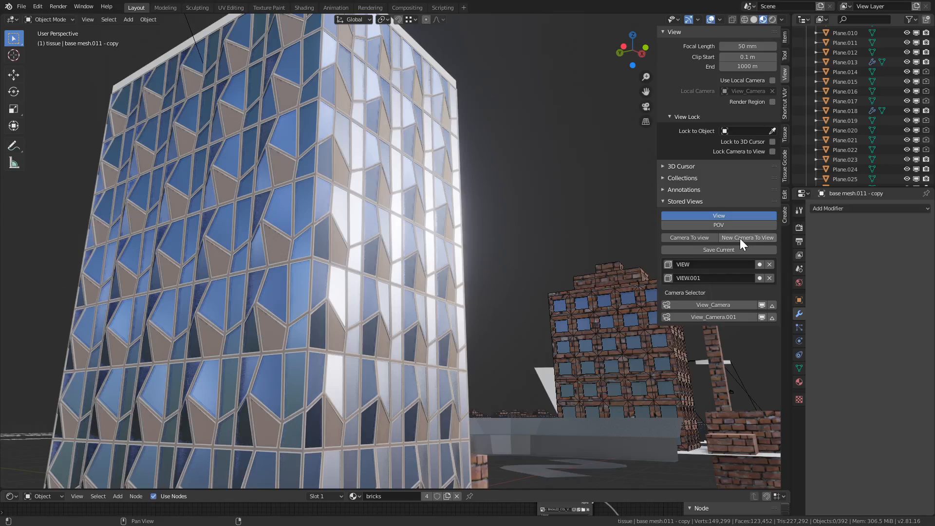
pyautogui.moveTo(747, 238)
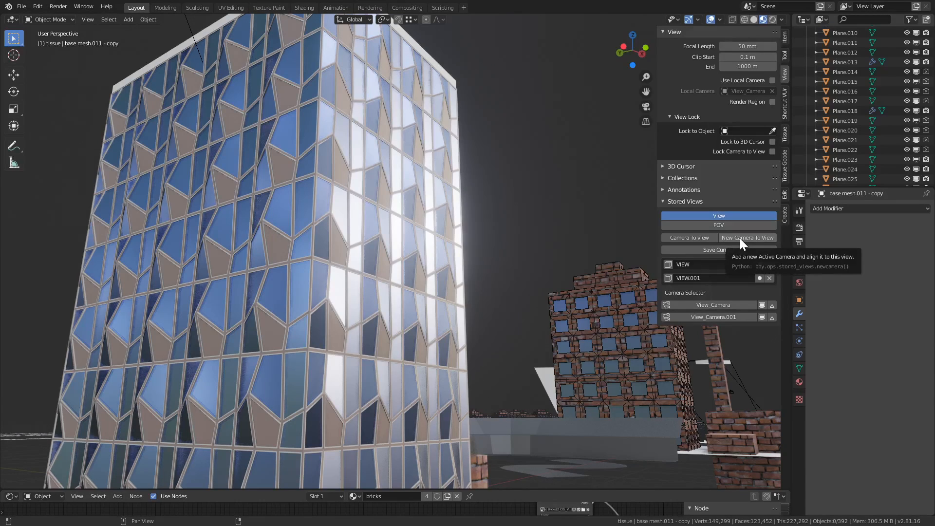
# - Create View_Camera.002 from the tower view, check its lens settings, and look through it
pyautogui.click(747, 237)
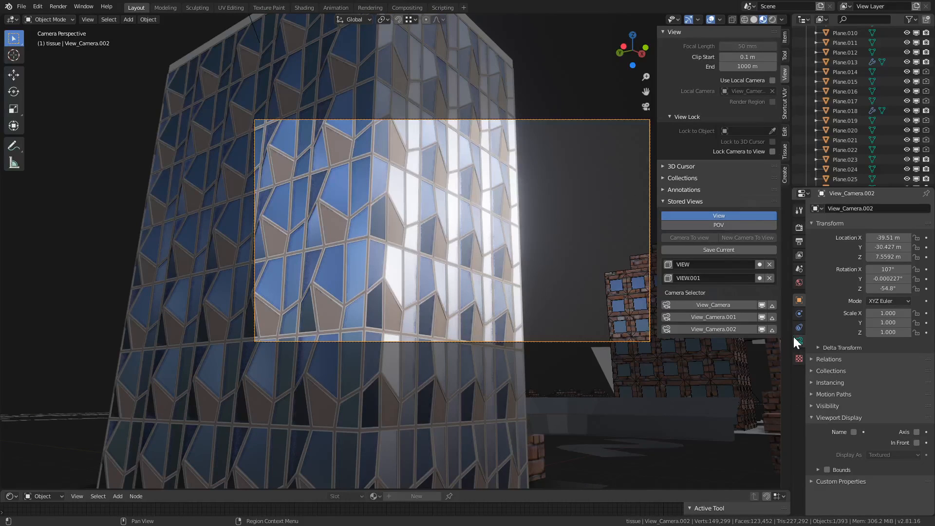
pyautogui.click(799, 341)
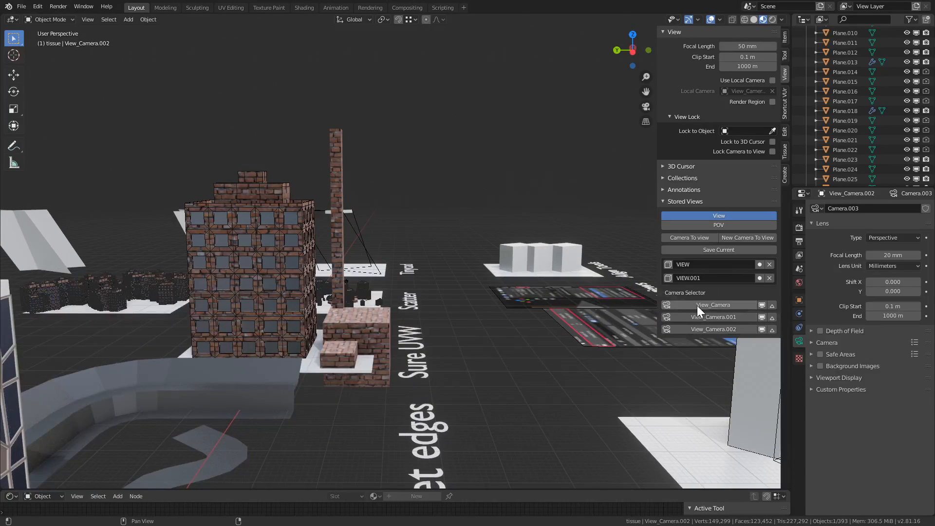
pyautogui.click(713, 305)
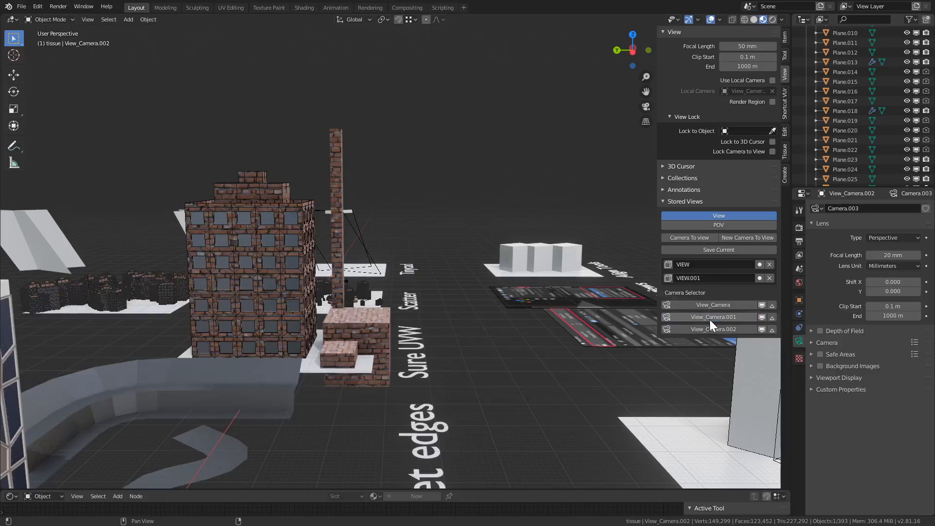
pyautogui.moveTo(749, 322)
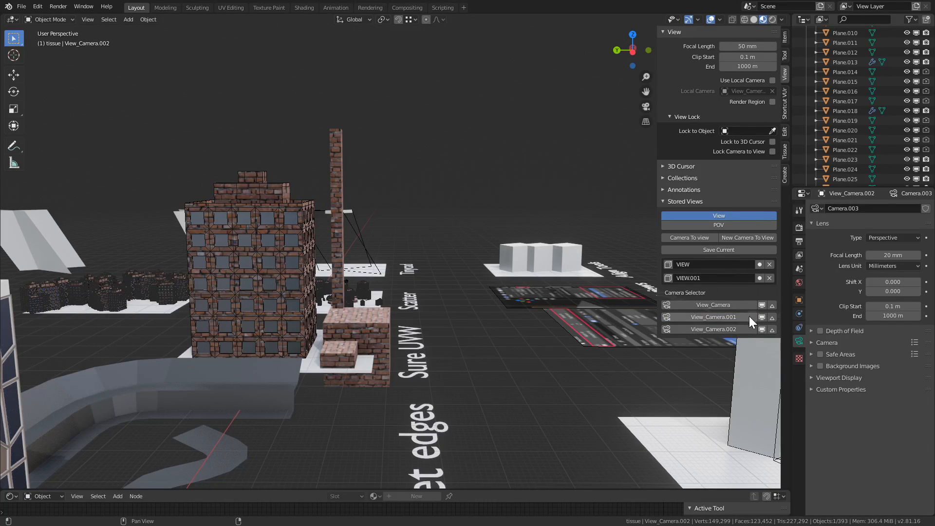
pyautogui.click(711, 329)
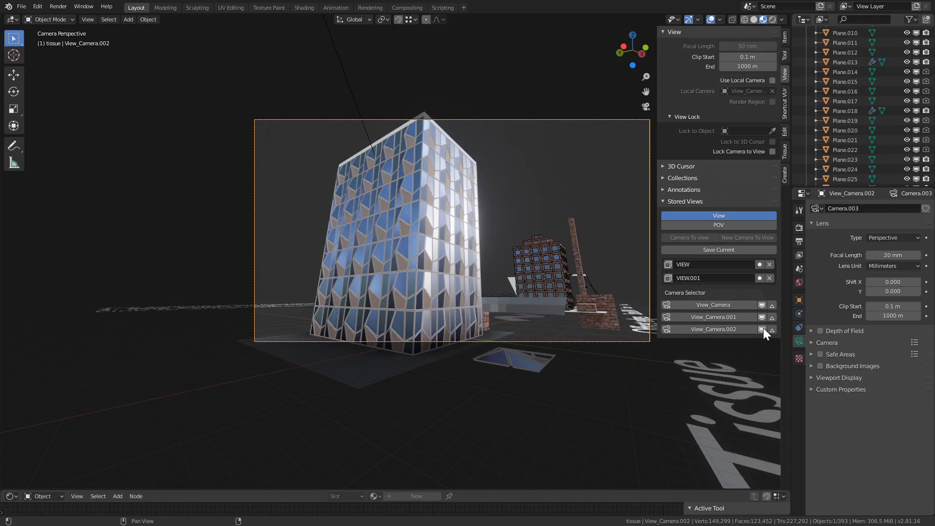
pyautogui.click(763, 305)
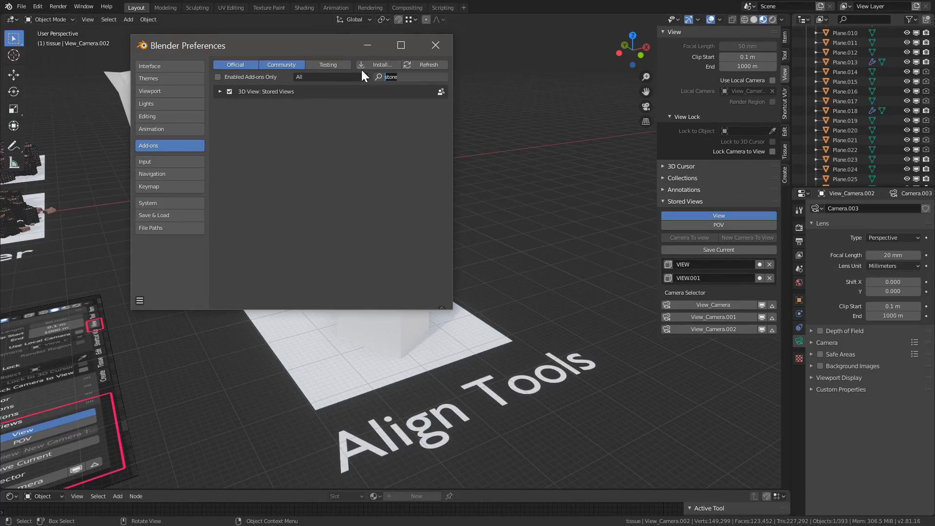
# - Search 'align', then expand the Align Tools options in the sidebar for the selected cubes
pyautogui.write('align')
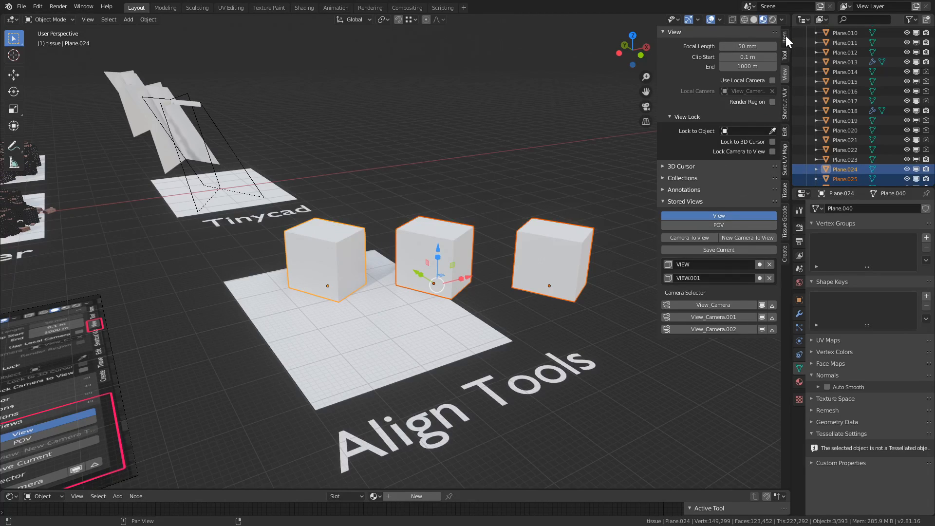
pyautogui.click(785, 37)
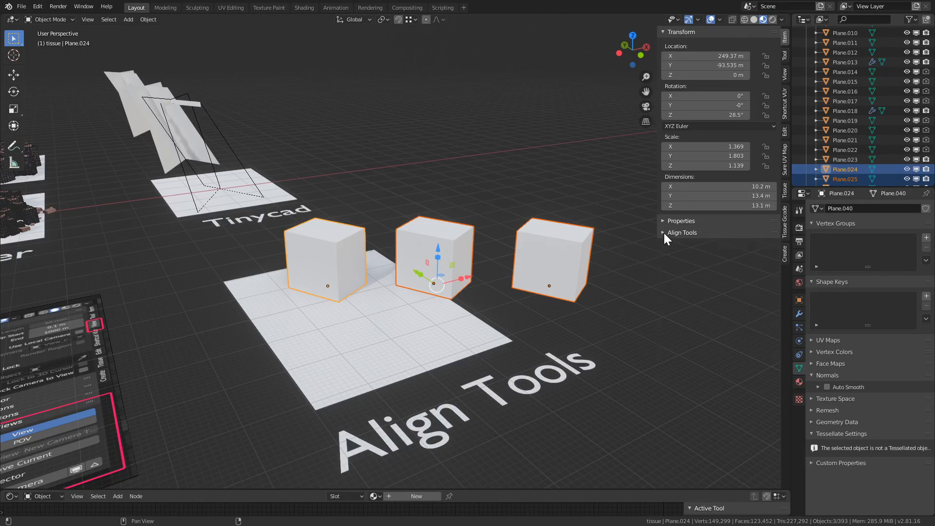
pyautogui.click(682, 232)
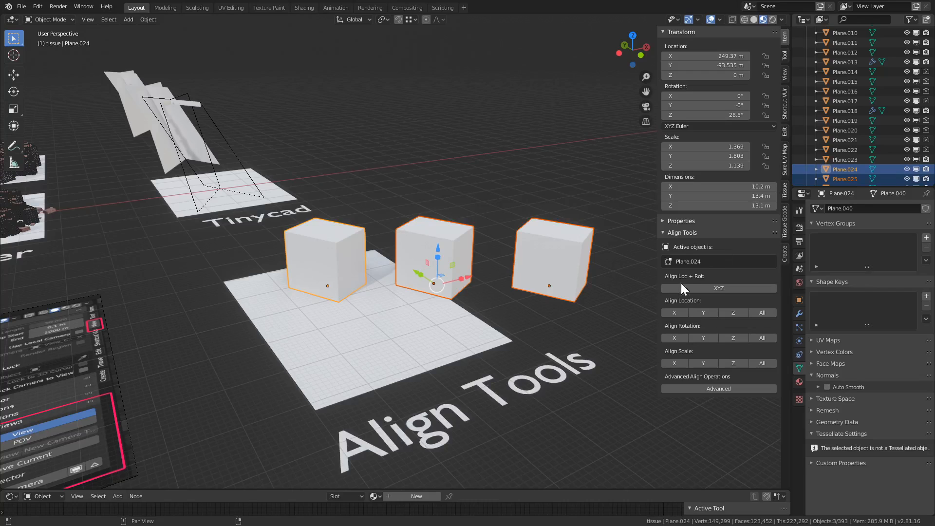
pyautogui.moveTo(405, 325)
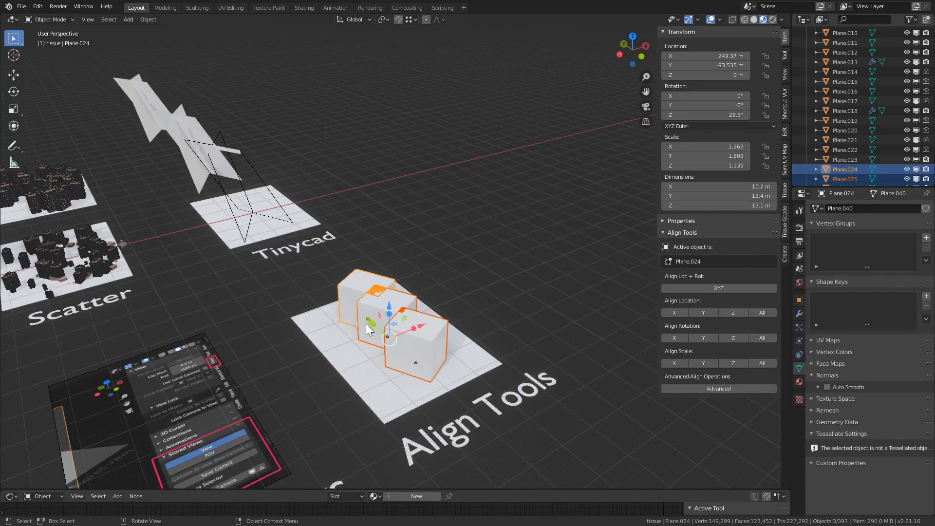
pyautogui.moveTo(415, 308)
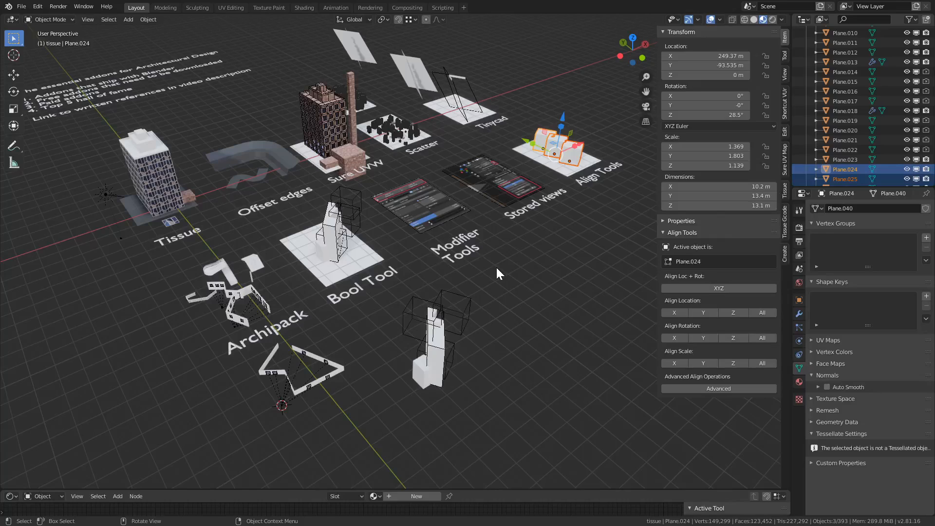
pyautogui.moveTo(629, 313)
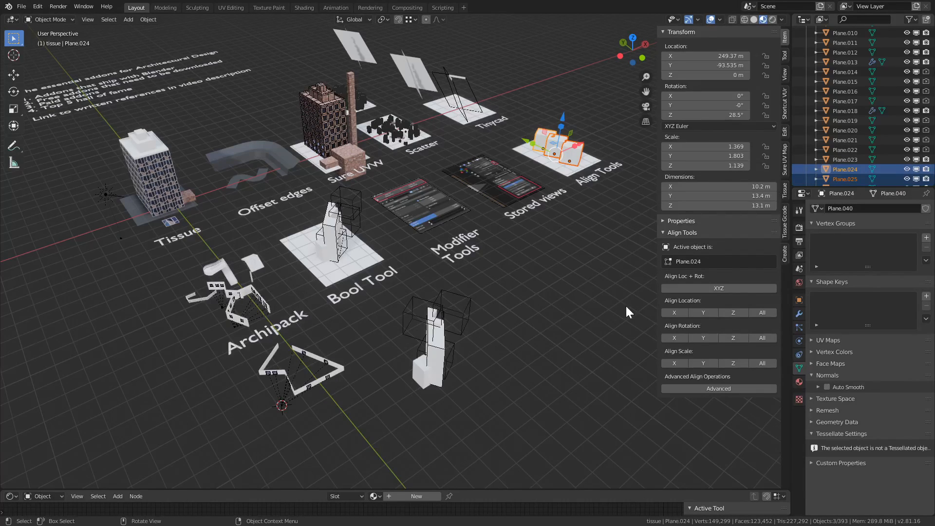